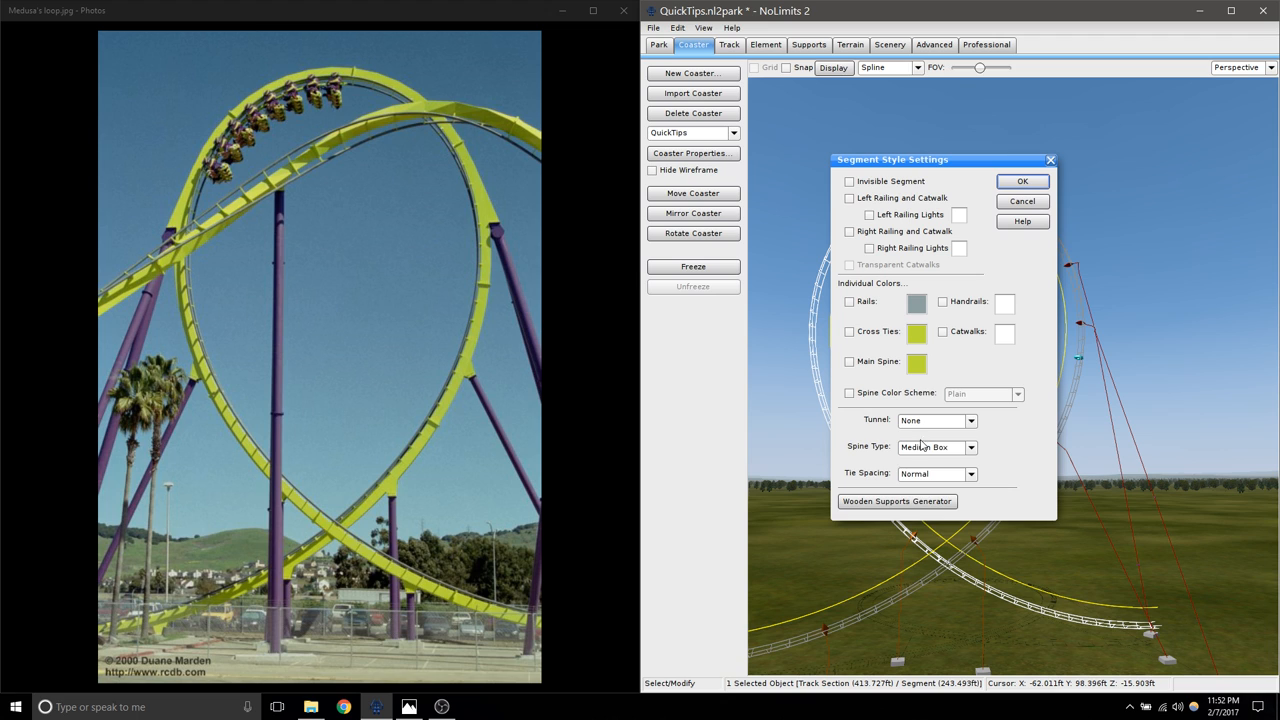
# - Give the loop a box-style spine profile, preview it frozen, then unfreeze for editing
pyautogui.click(936, 448)
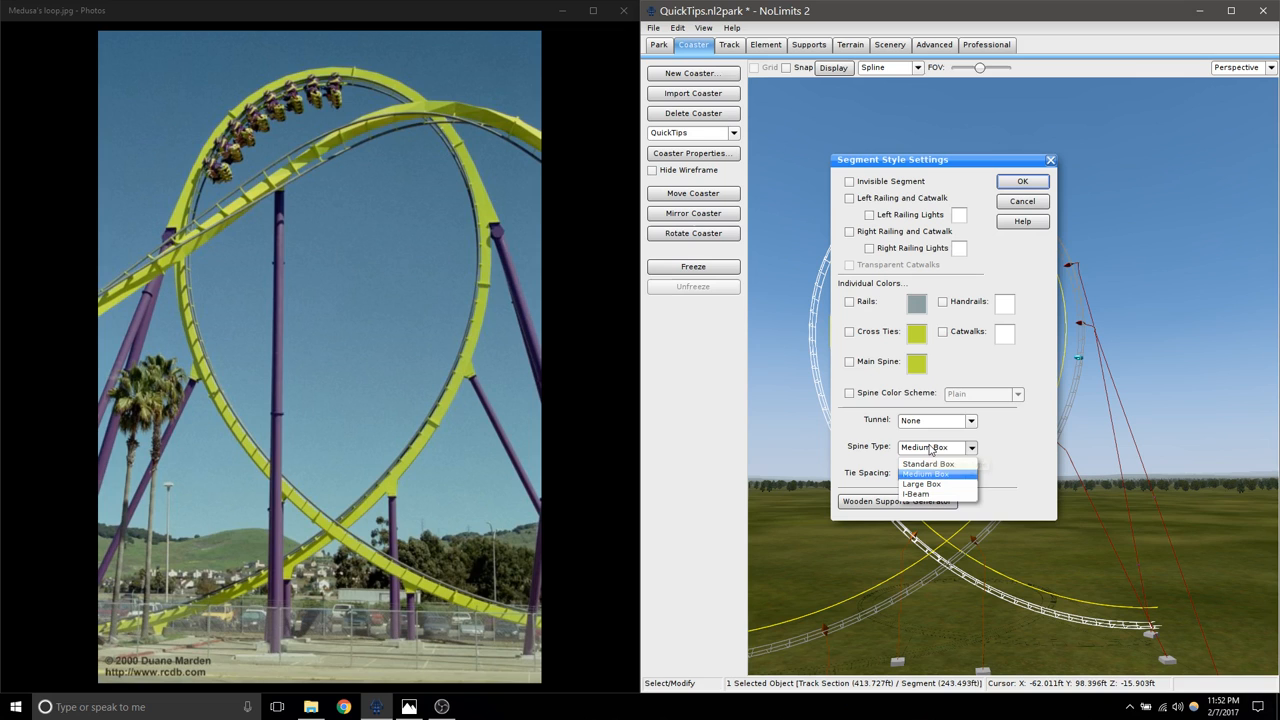
pyautogui.click(1022, 180)
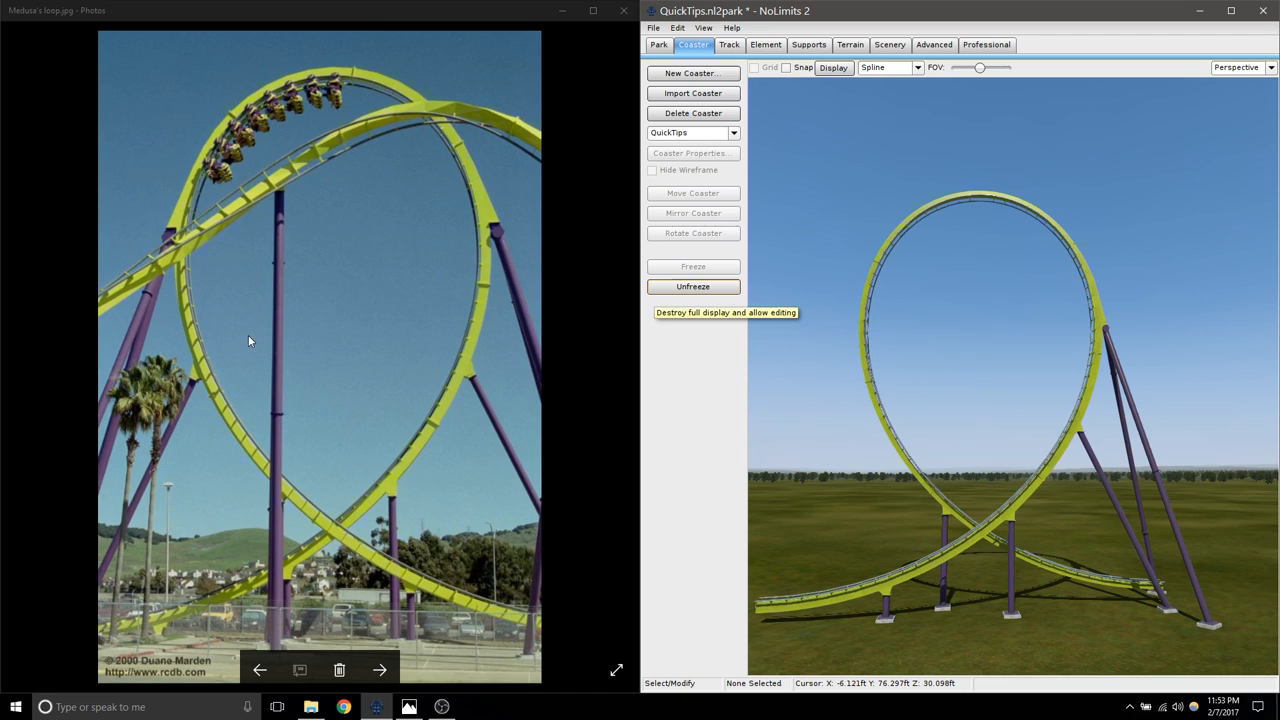
pyautogui.click(692, 286)
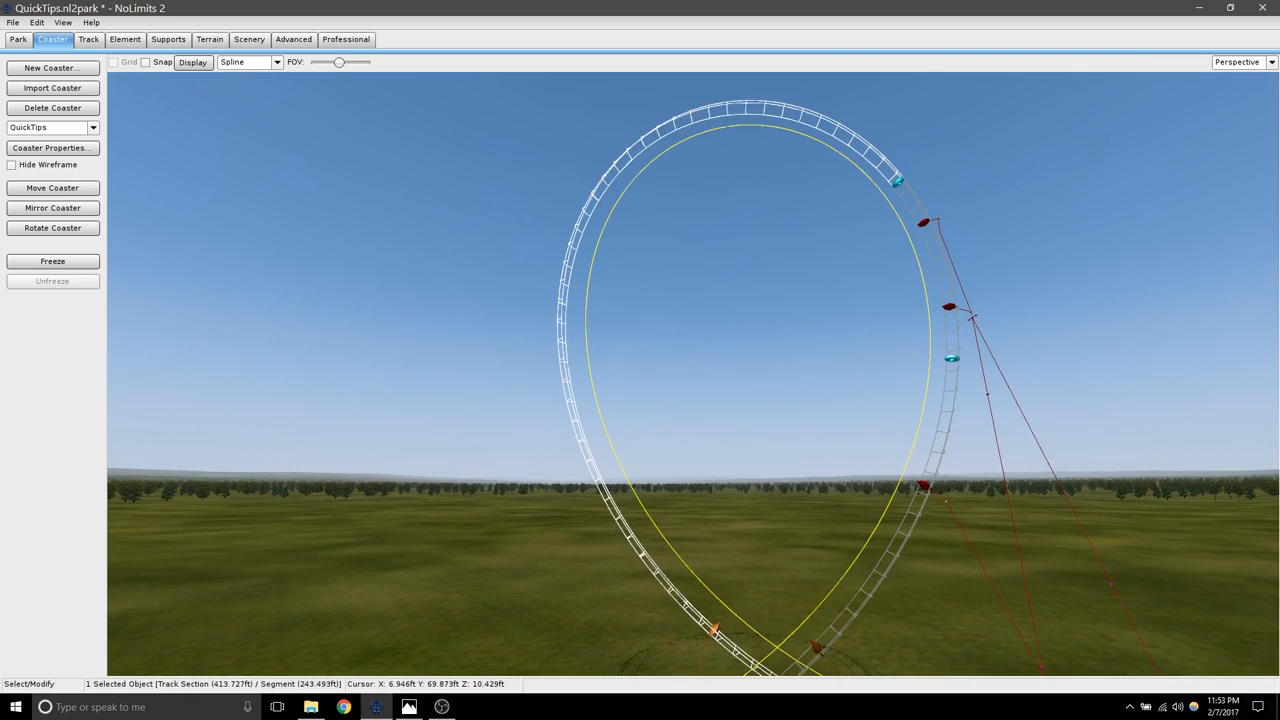
# - Place a rail connector on the loop track from the Supports tools
pyautogui.click(168, 40)
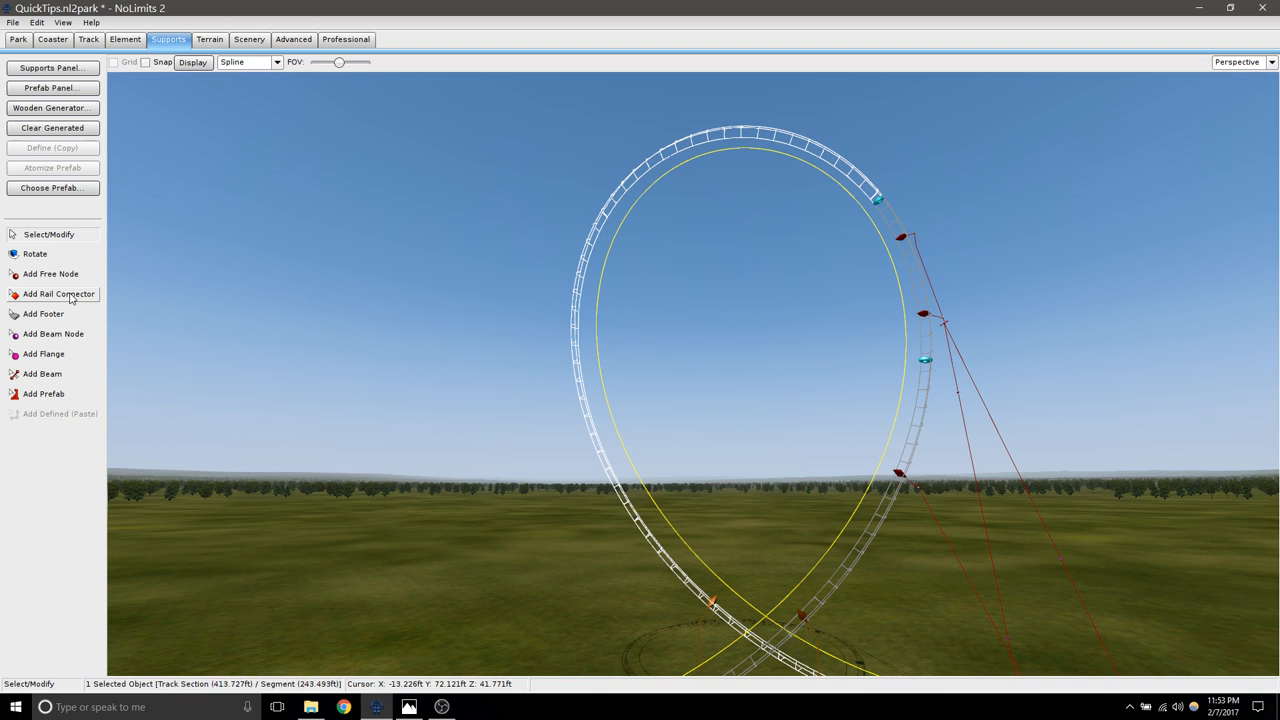
pyautogui.click(60, 294)
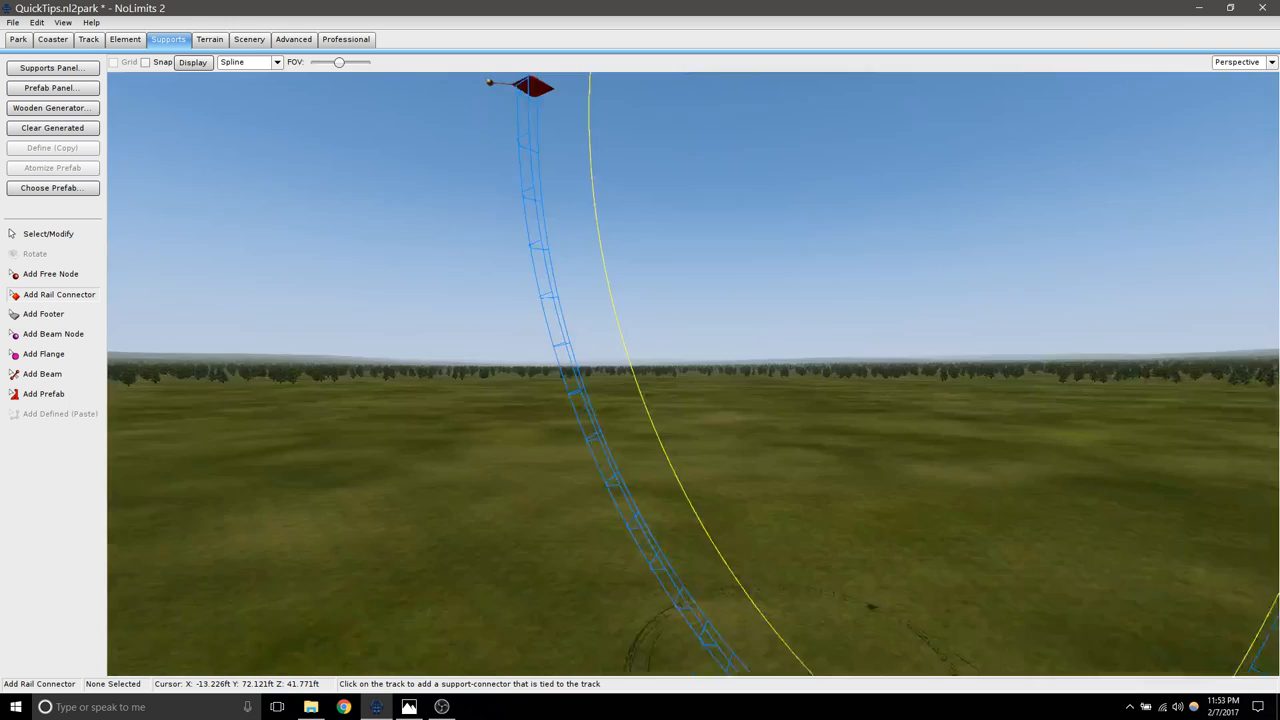
pyautogui.click(52, 68)
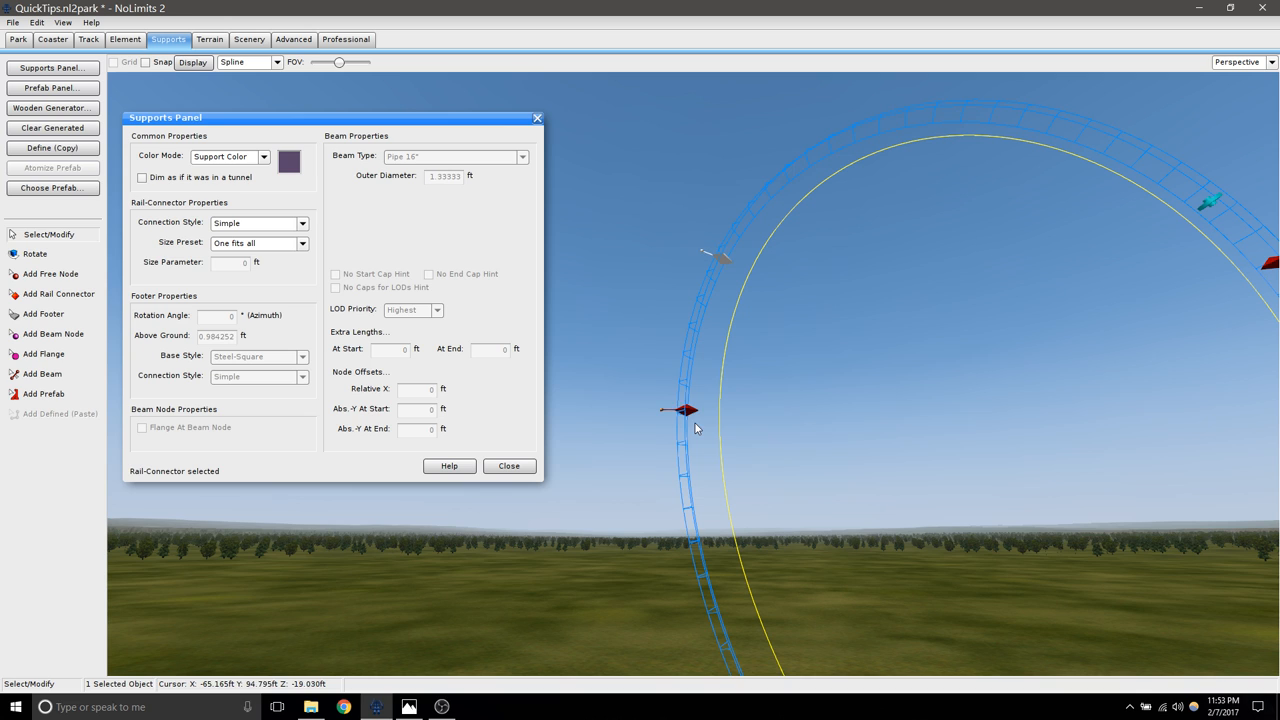
# - Set the connector to a Twisted Straight Down connection and add a second connector higher on the loop
pyautogui.click(258, 222)
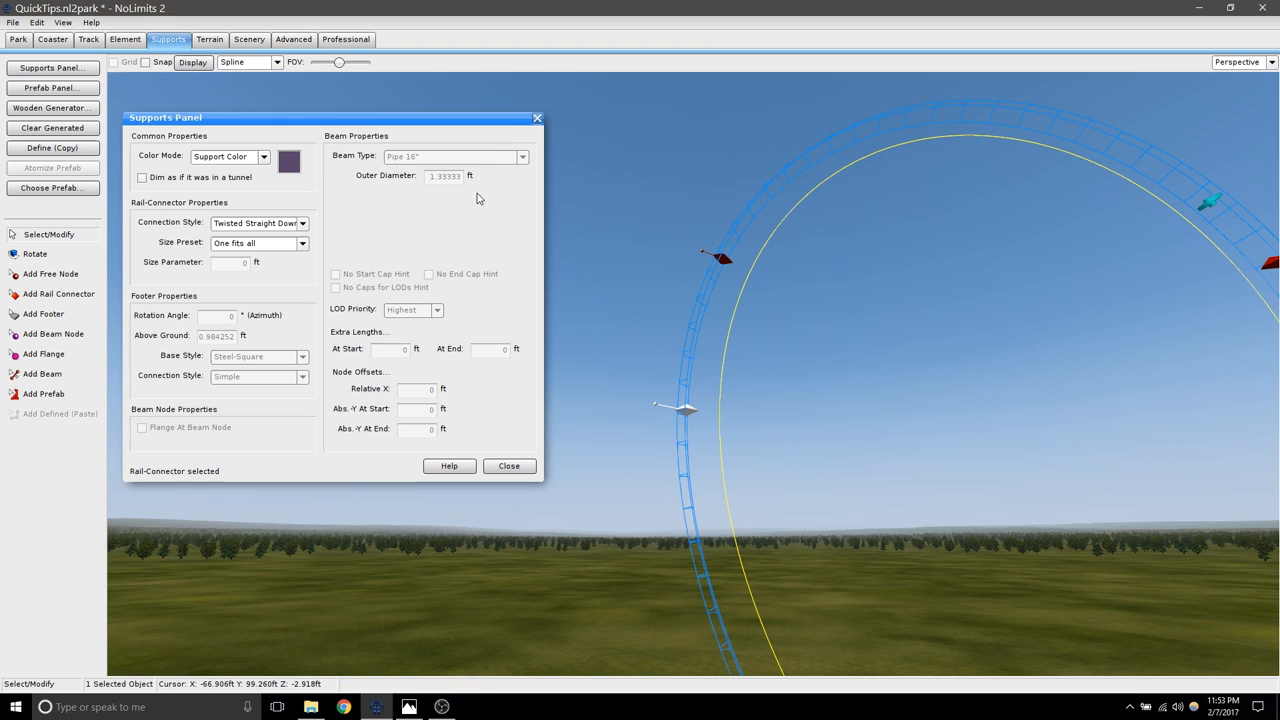
pyautogui.click(508, 464)
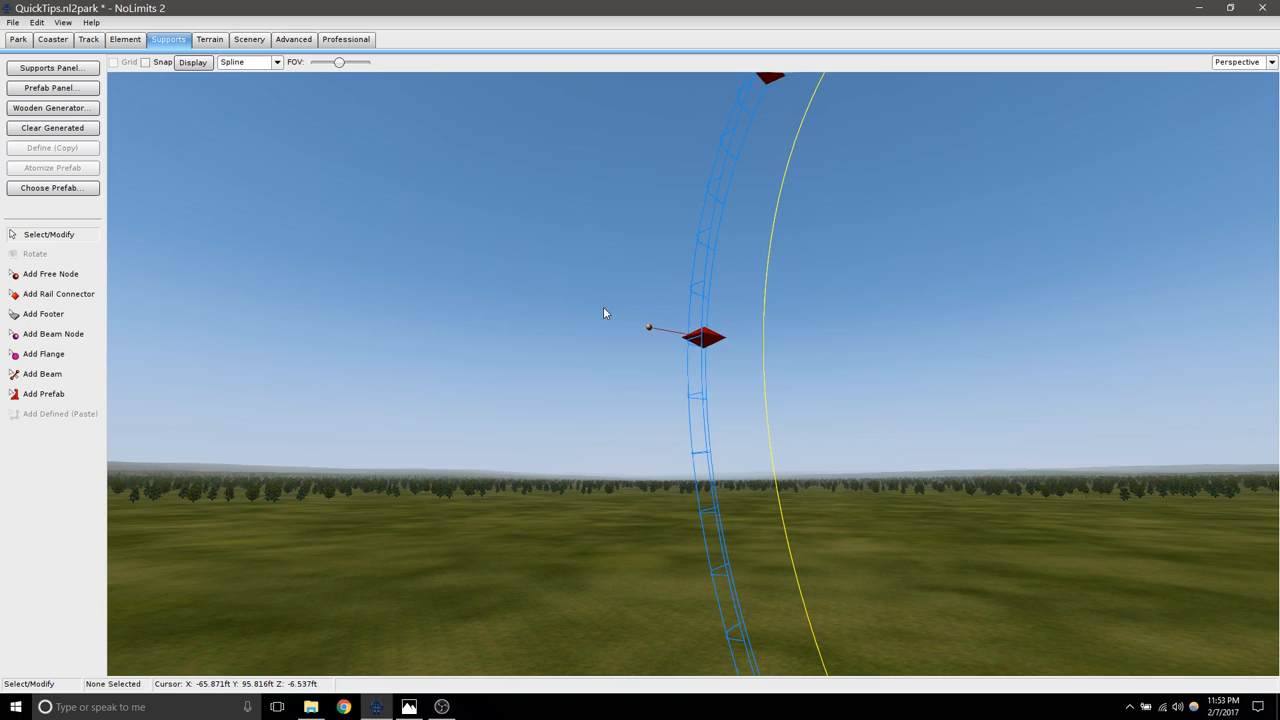
pyautogui.click(704, 362)
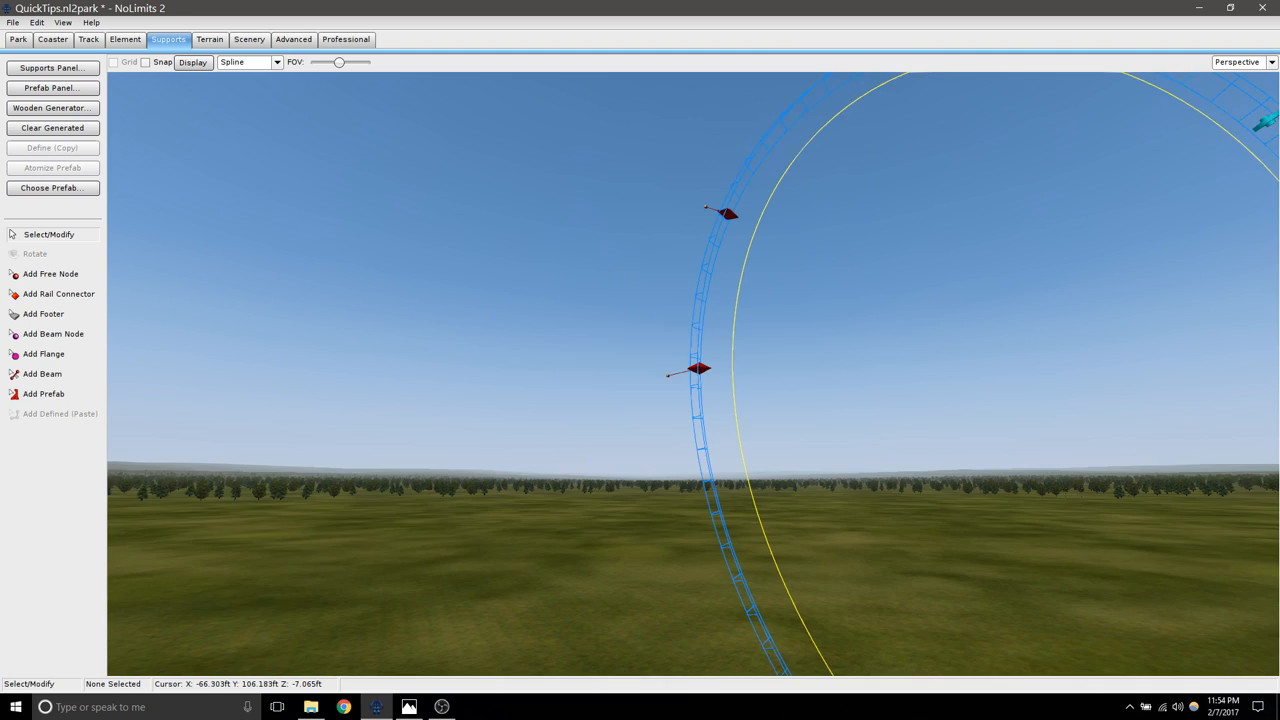
# - Default beams to 1.4 × 1.4 ft Custom Box Beam in Spine Color and place a beam near the loop
pyautogui.click(52, 68)
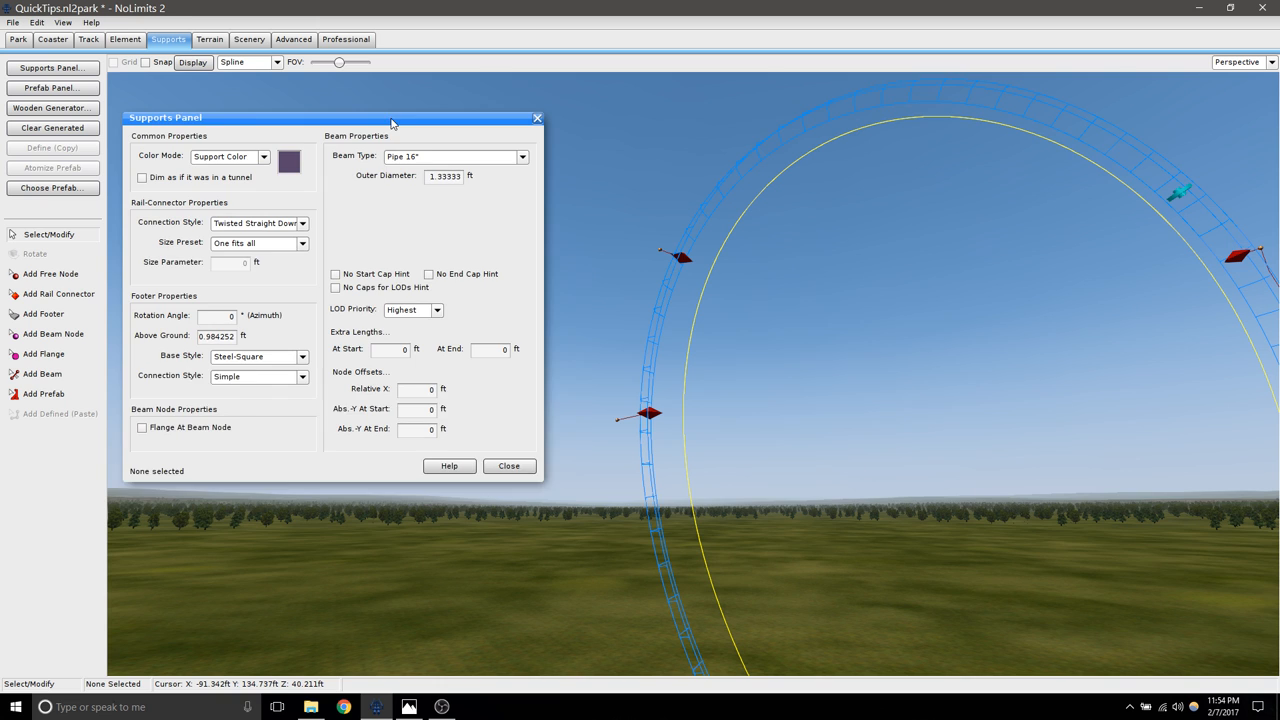
pyautogui.click(520, 156)
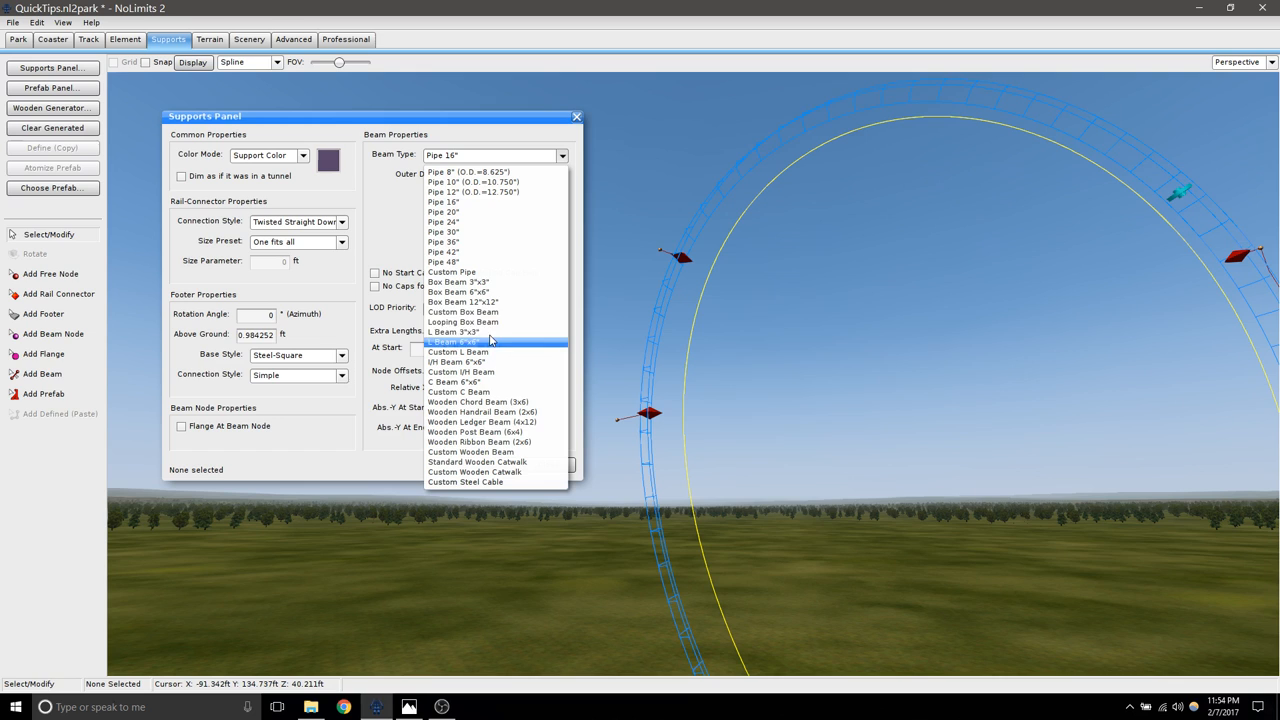
pyautogui.click(462, 312)
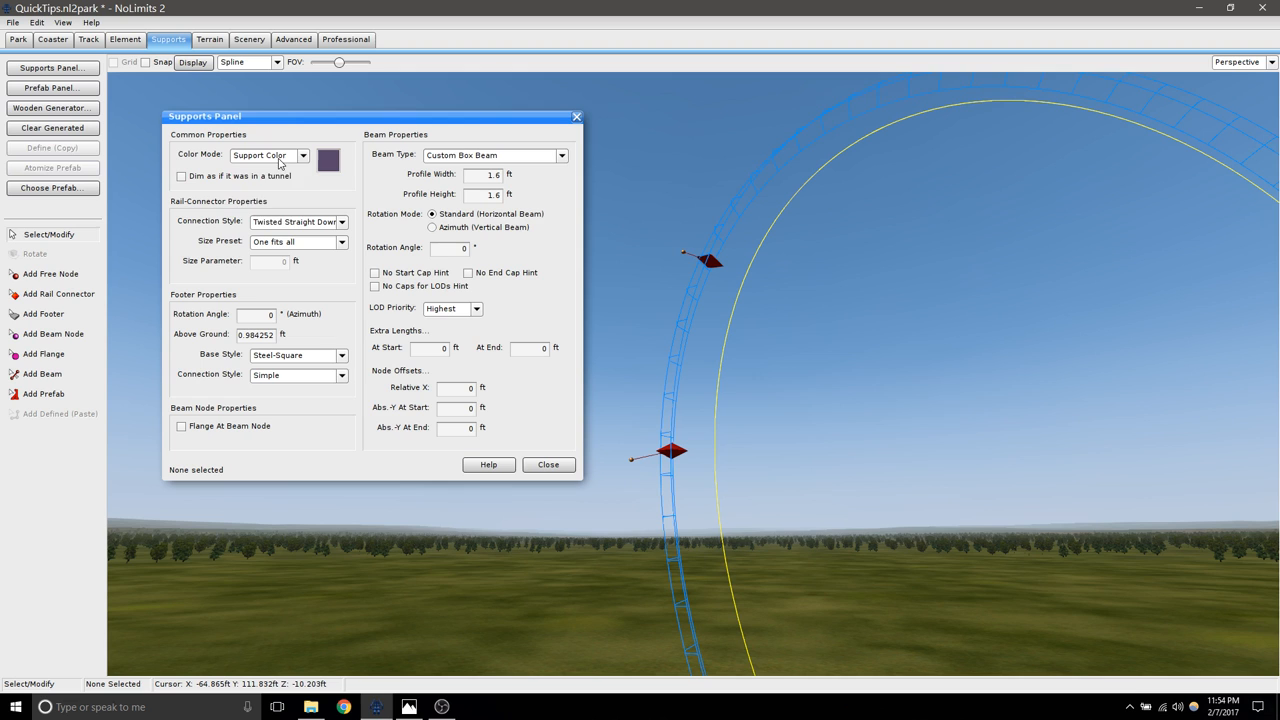
pyautogui.click(302, 156)
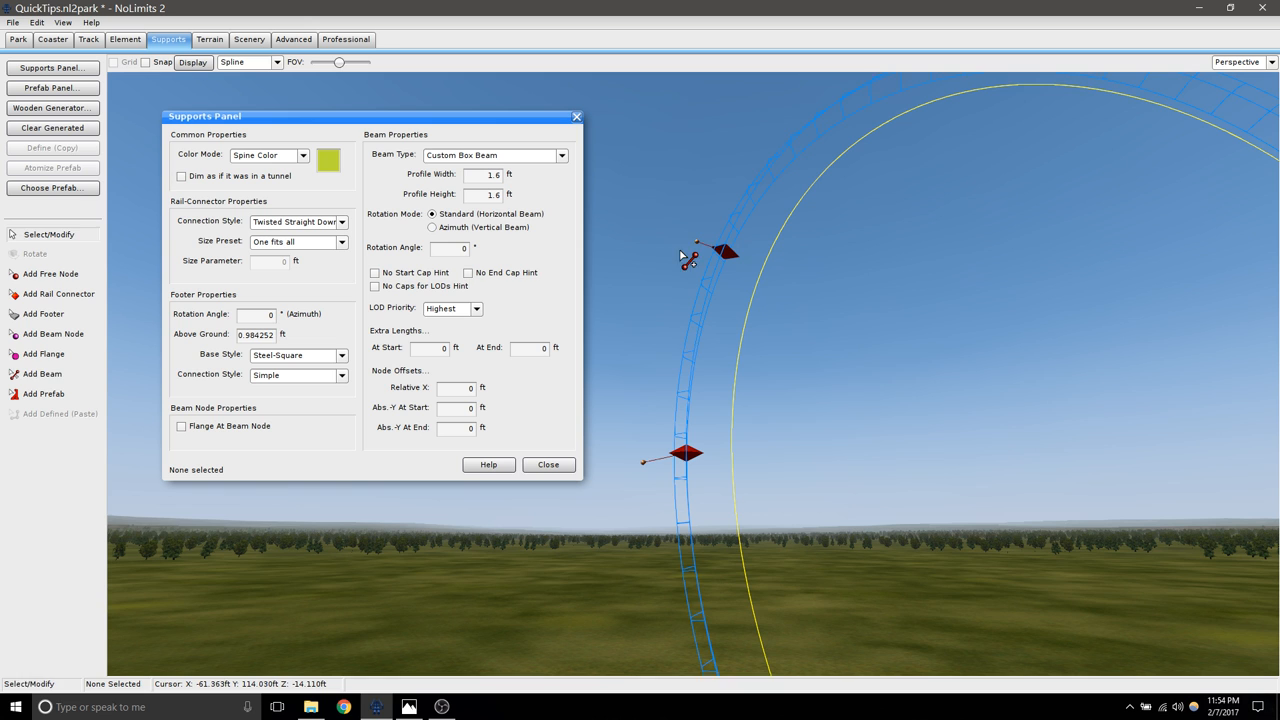
pyautogui.click(44, 374)
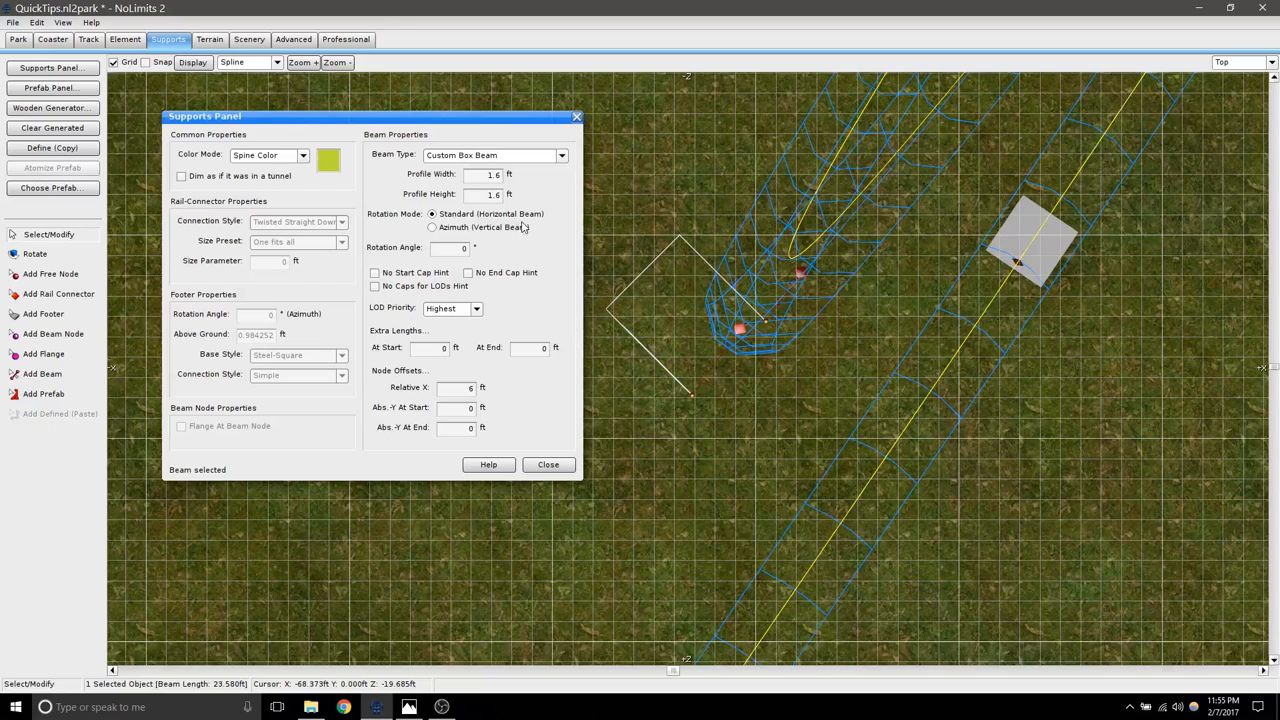
# - Make the selected beam vertical with a rotation angle of 35°
pyautogui.click(432, 228)
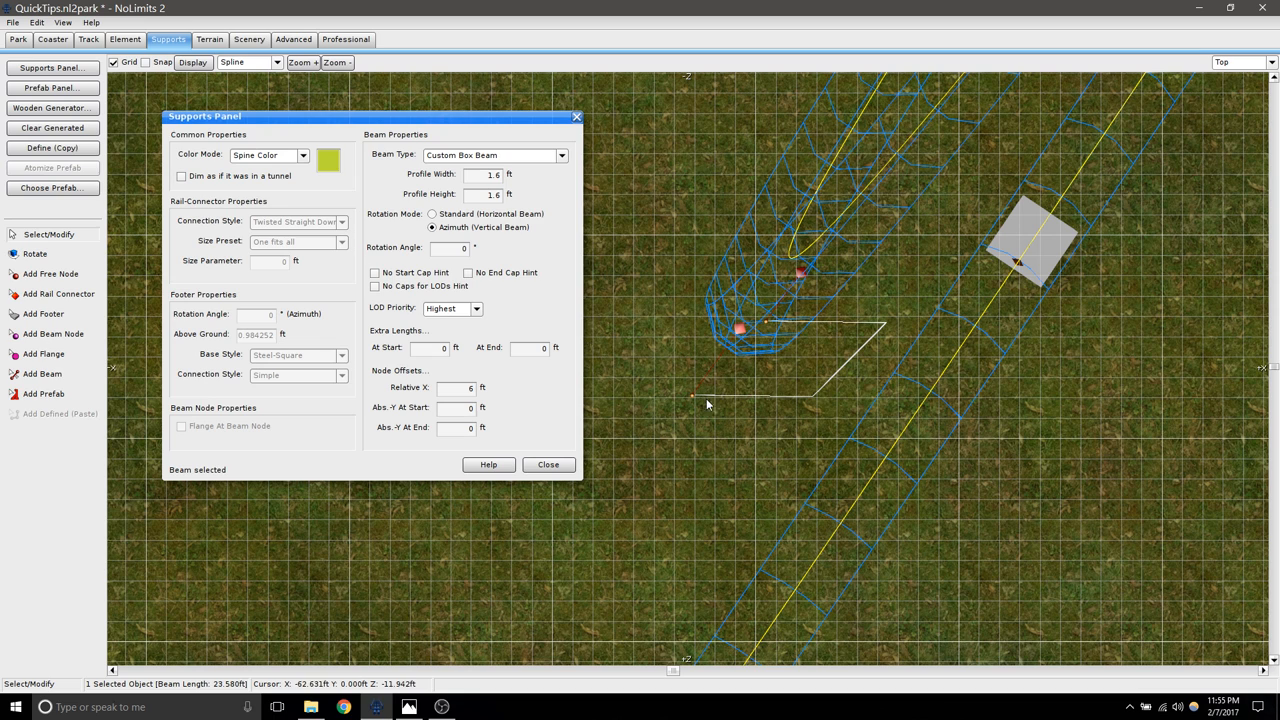
pyautogui.moveTo(778, 362)
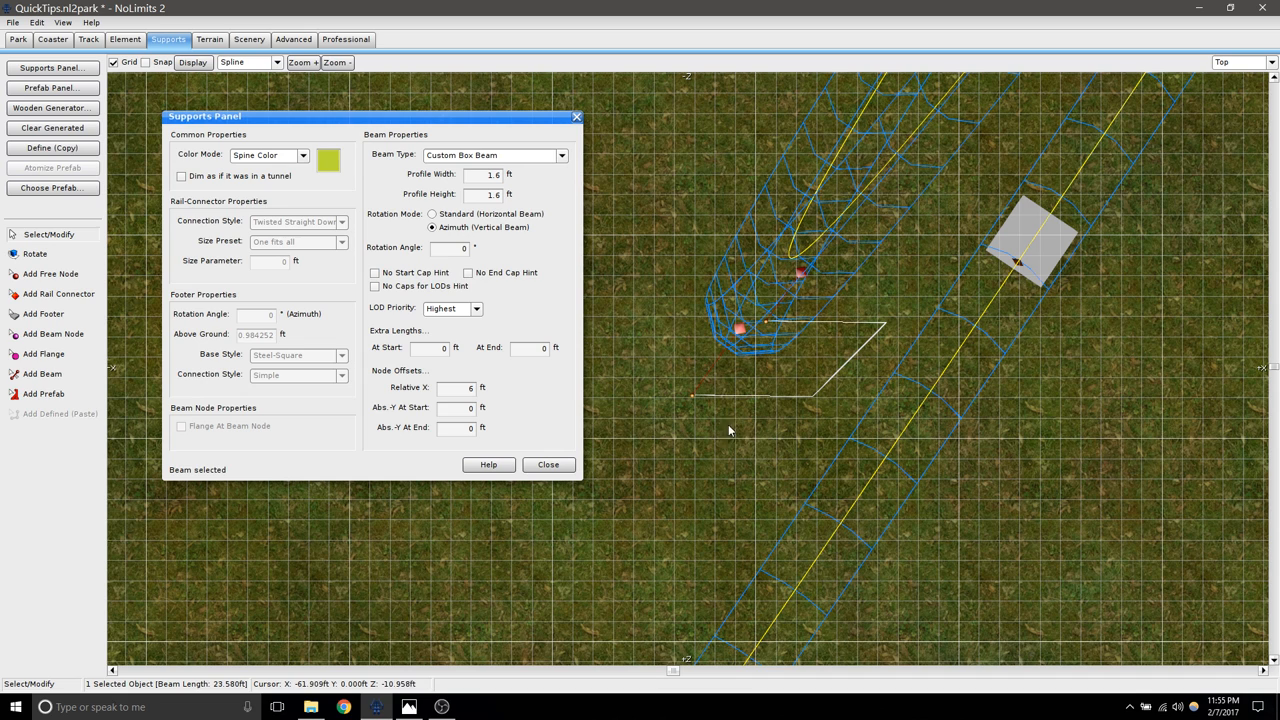
pyautogui.moveTo(692, 390)
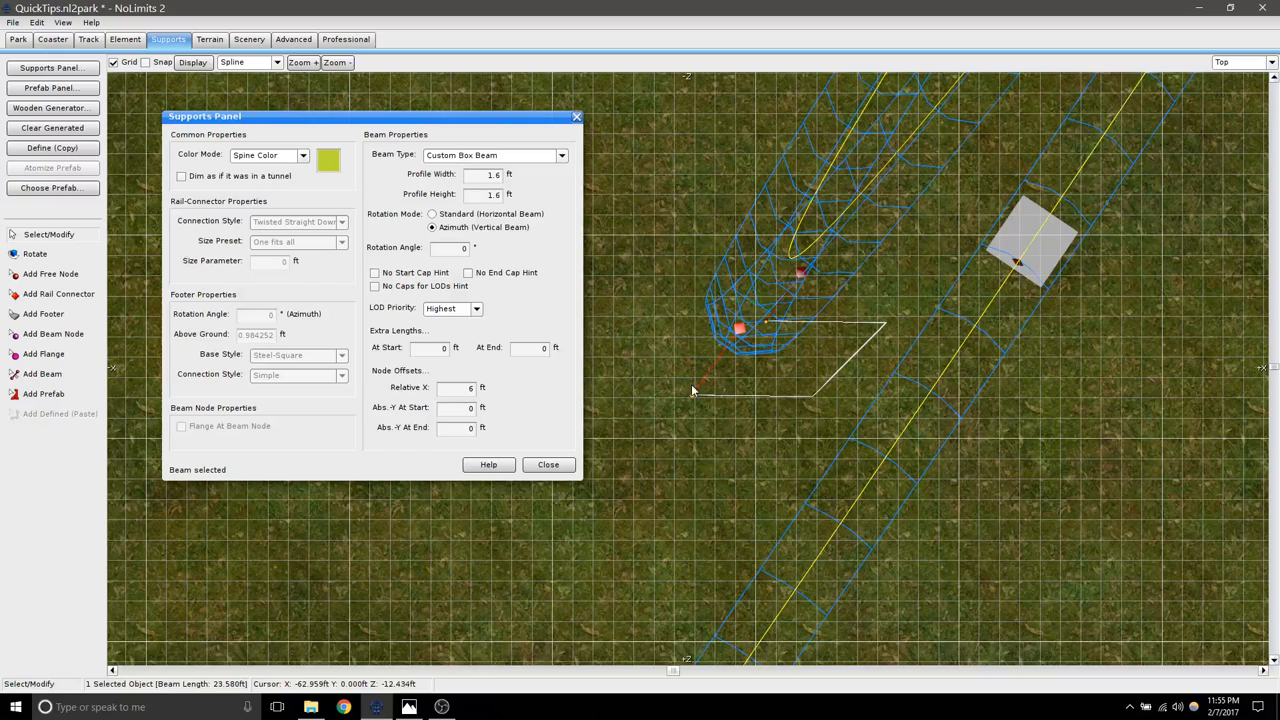
pyautogui.click(448, 248)
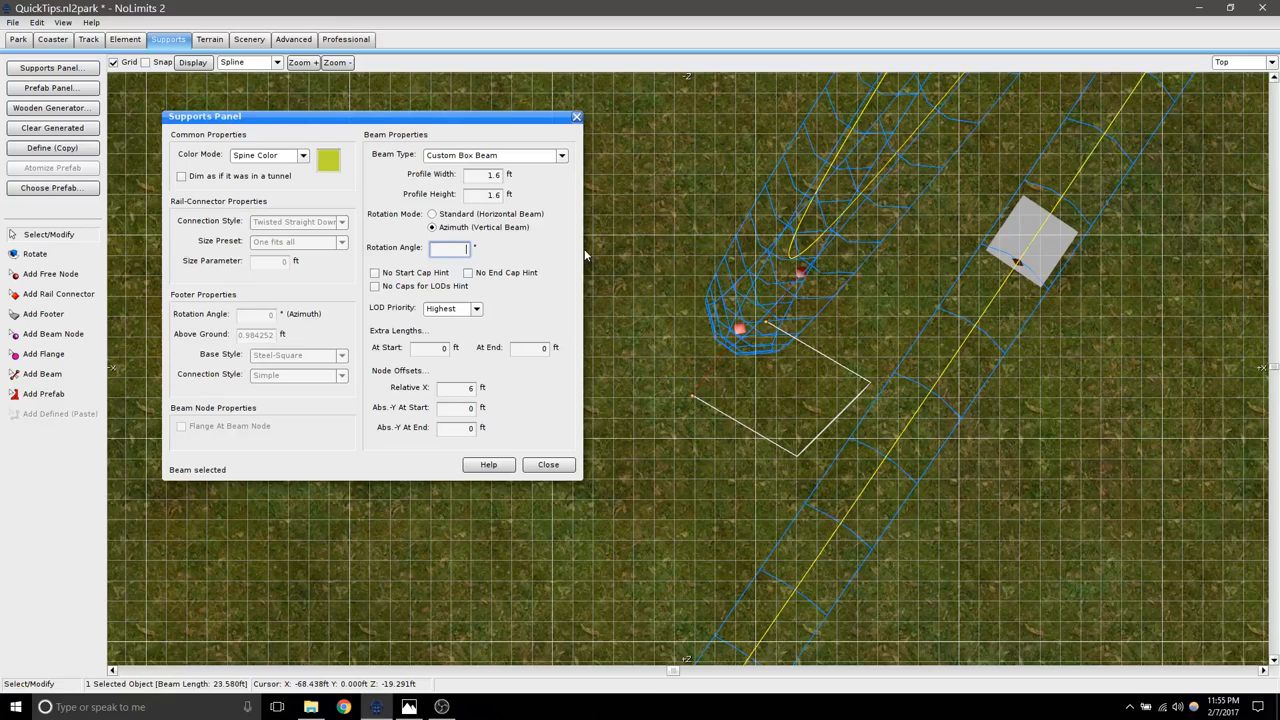
pyautogui.write('35')
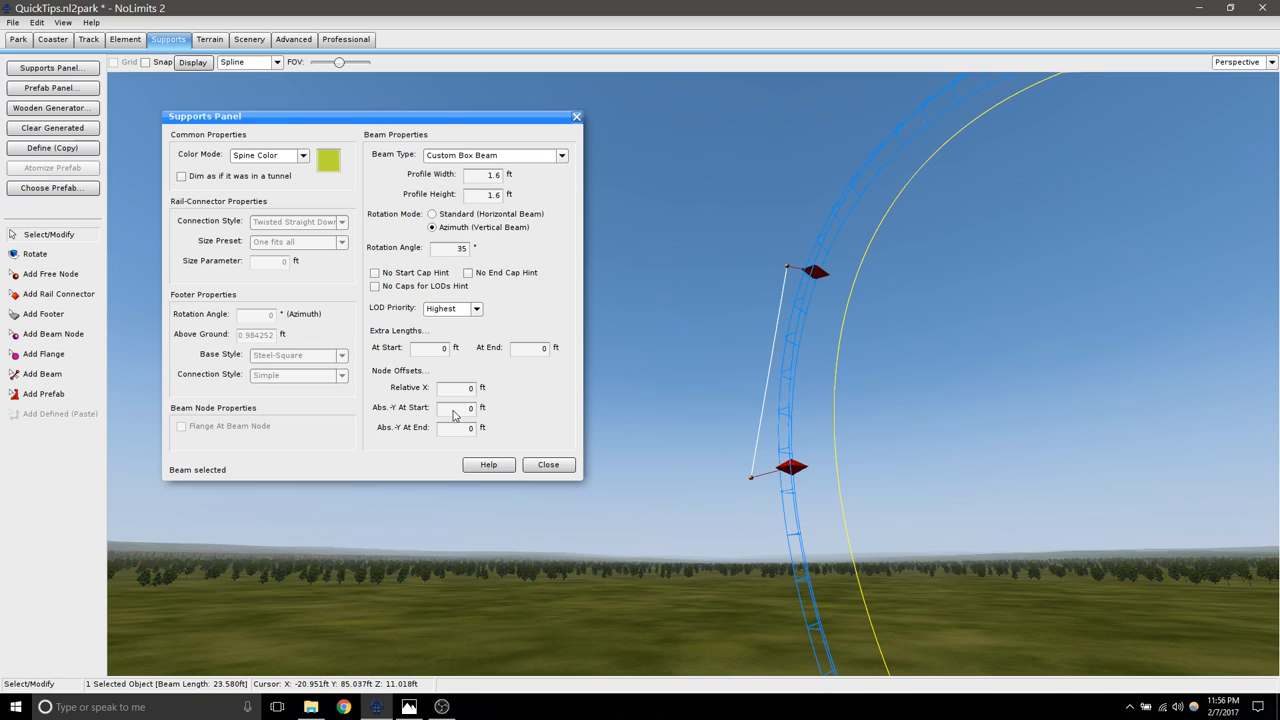
# - Inspect the rotated beam's node offset fields beside the loop in Perspective view
pyautogui.click(456, 408)
pyautogui.write('-3')
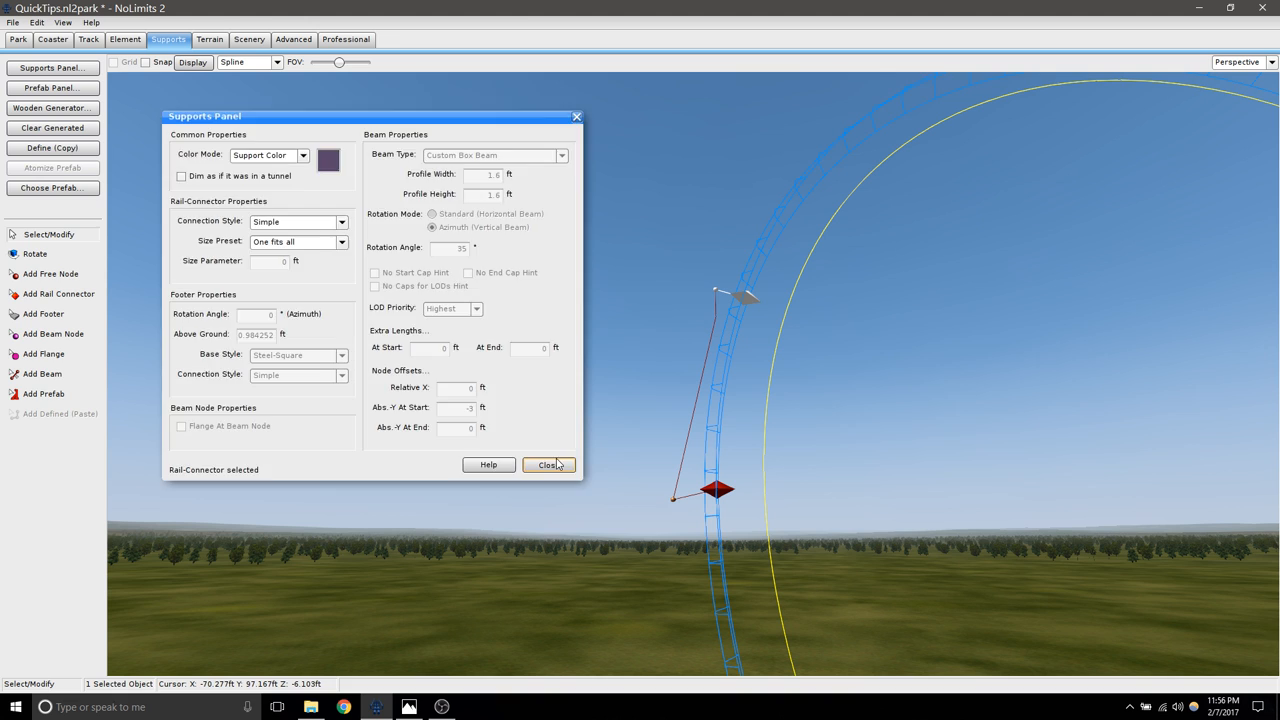
# - Freeze the coaster to preview the yellow box beam on the loop, then unfreeze it
pyautogui.click(548, 464)
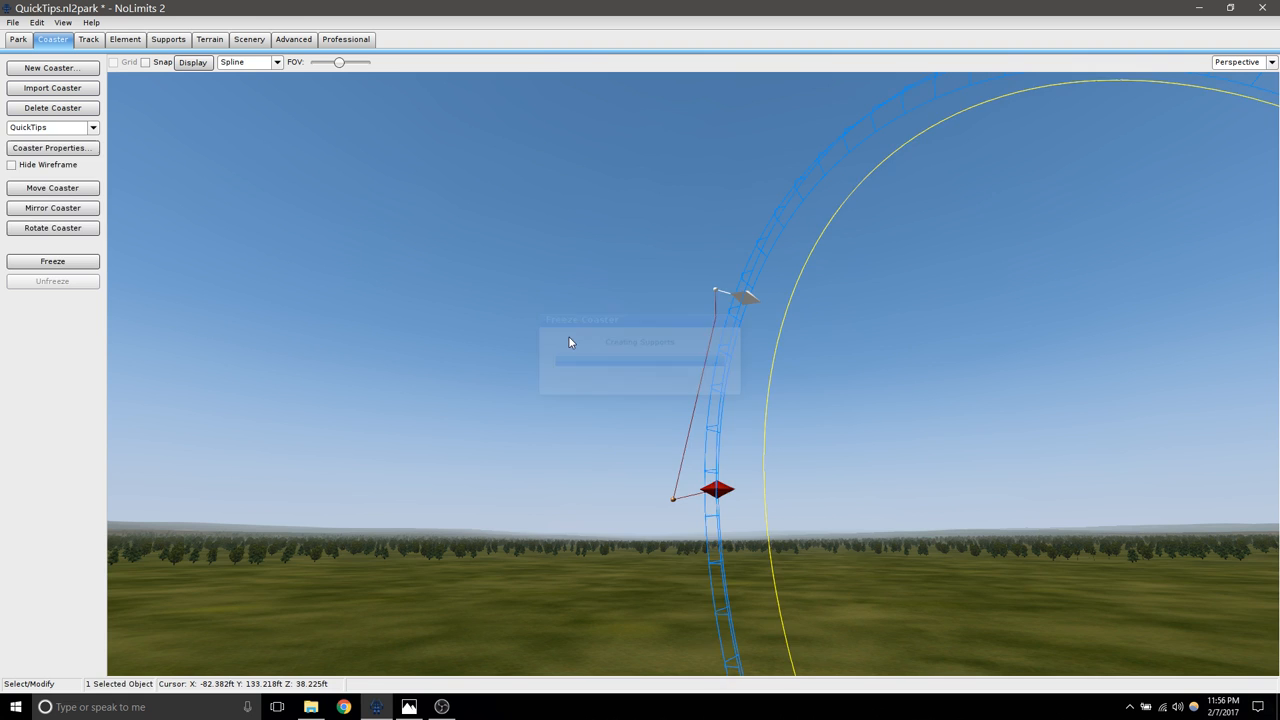
pyautogui.click(52, 260)
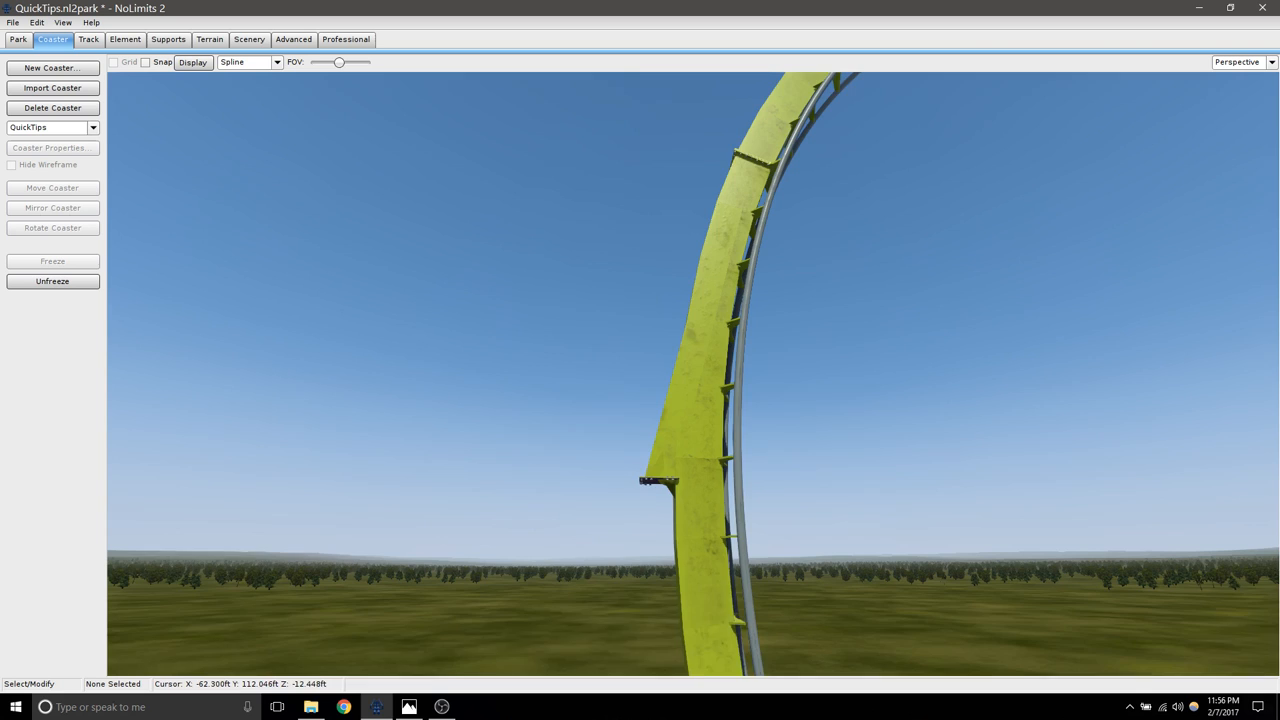
pyautogui.click(720, 470)
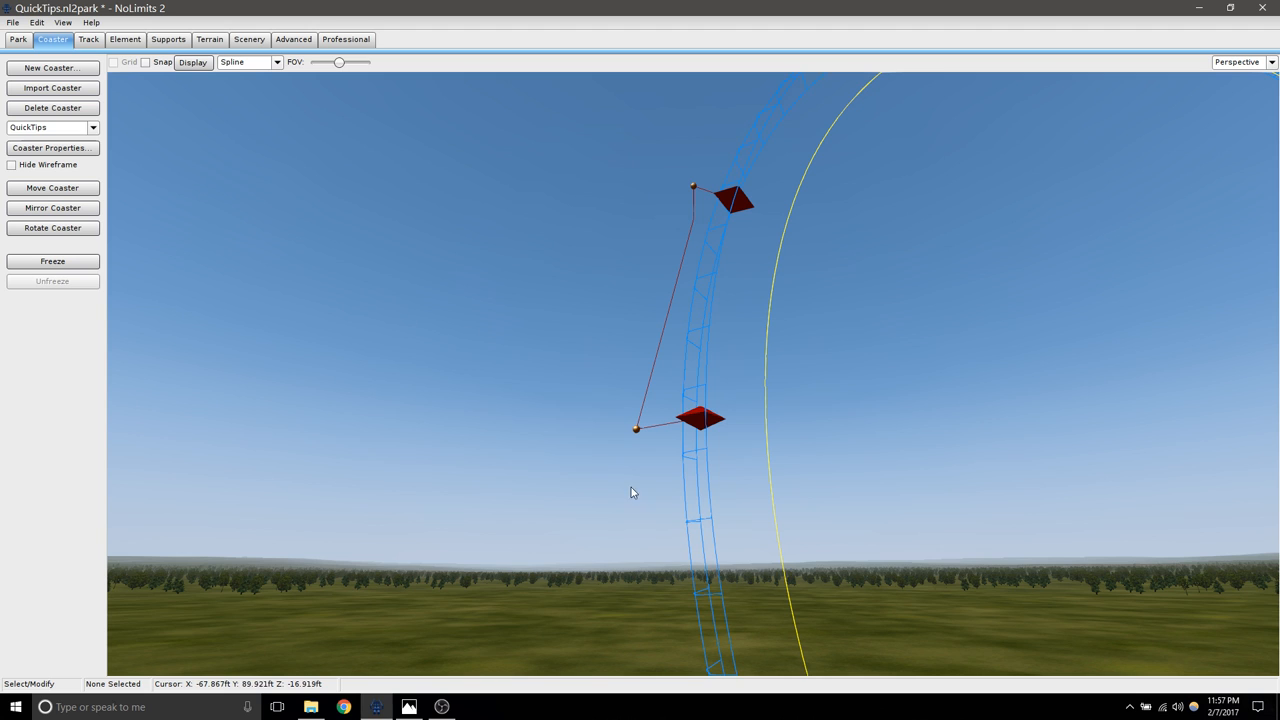
pyautogui.moveTo(660, 364)
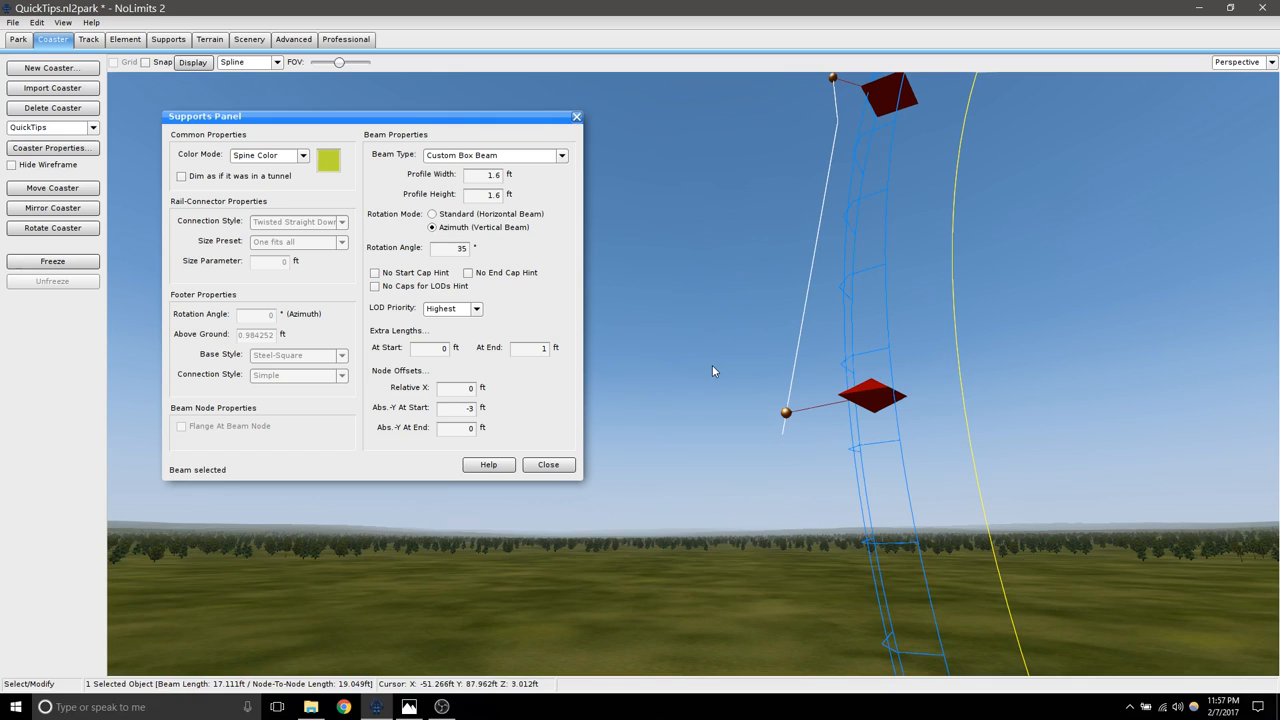
# - Close the beam properties and bring up the view-angle choices for the Top view
pyautogui.click(548, 464)
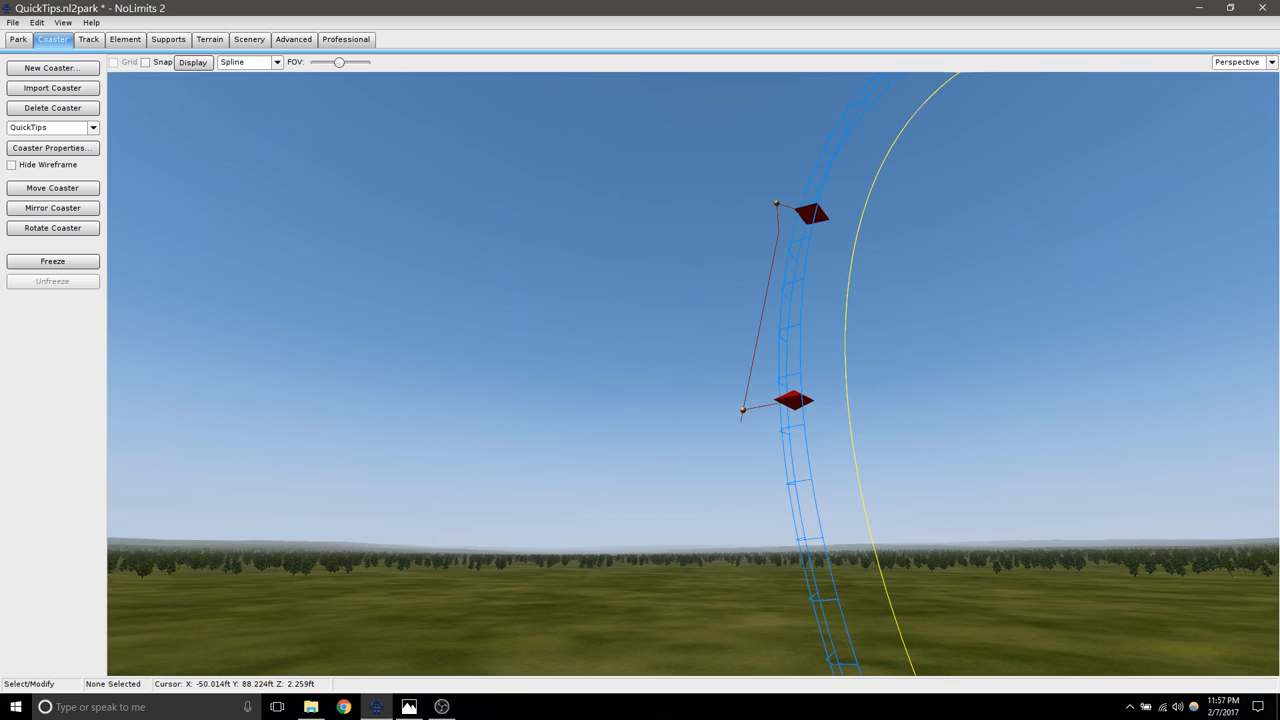
pyautogui.click(1244, 62)
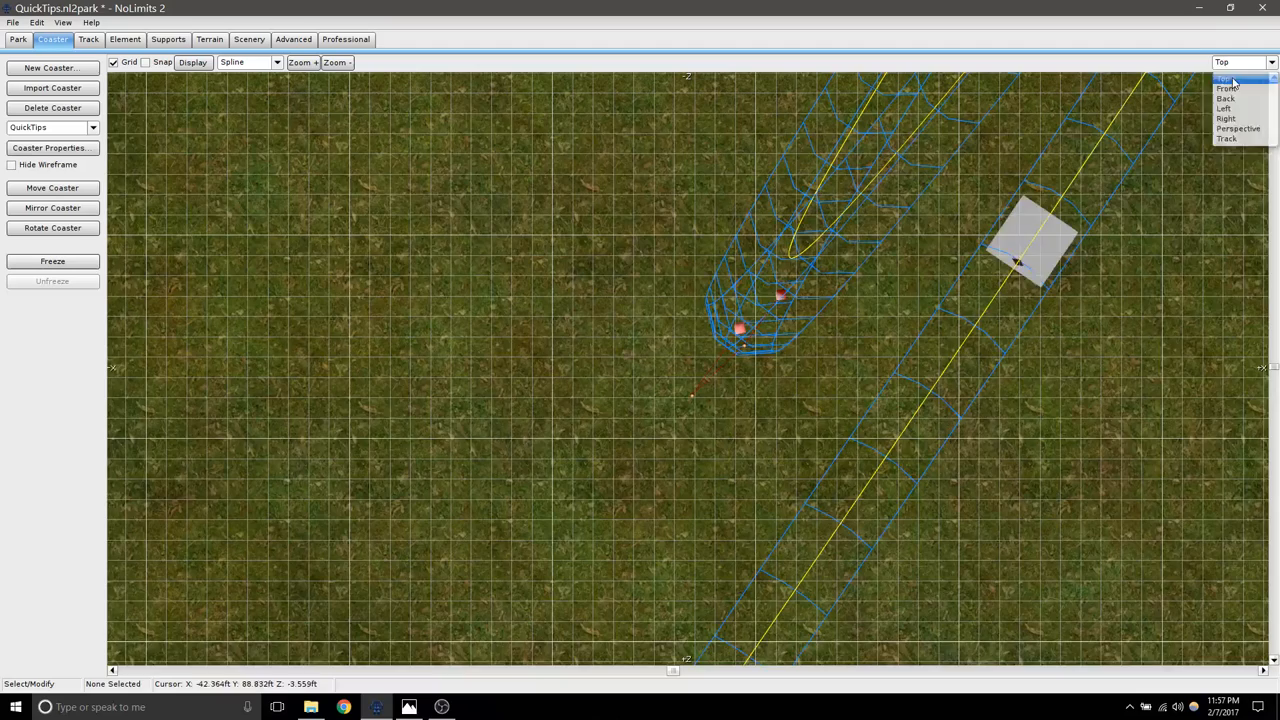
# - Place a free support node on the ground by the loop's base and select it
pyautogui.click(168, 40)
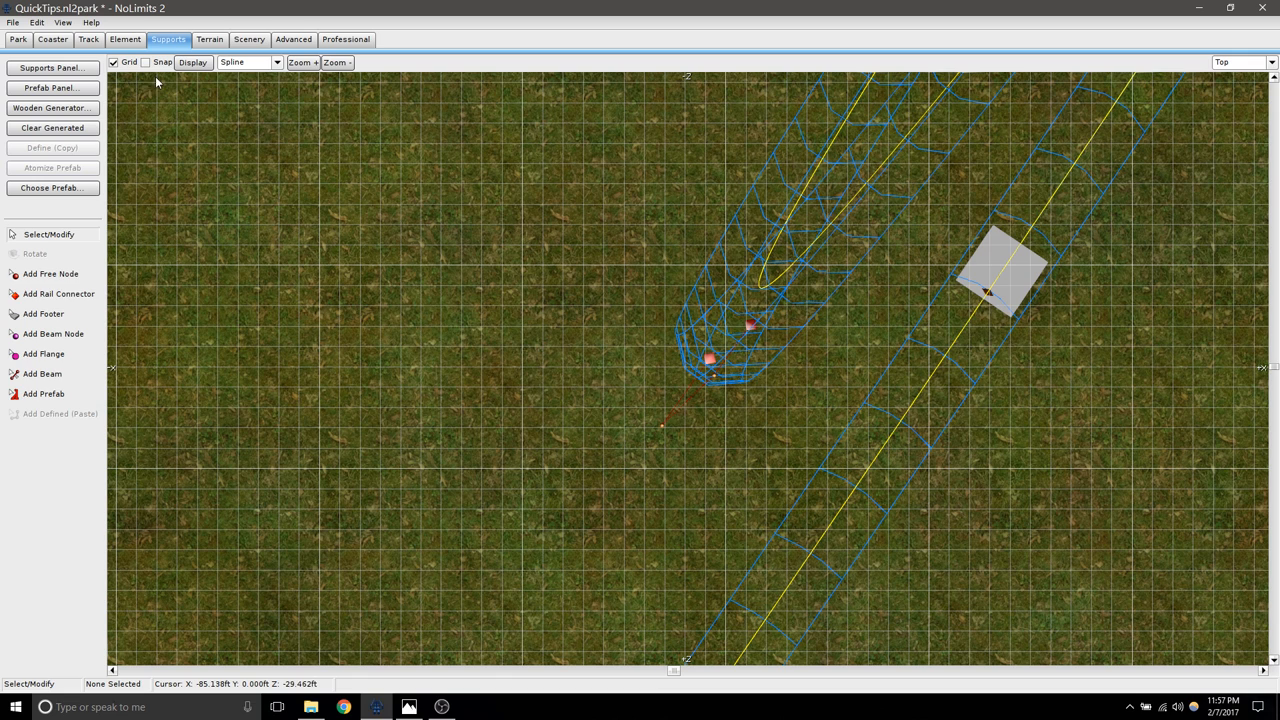
pyautogui.click(50, 274)
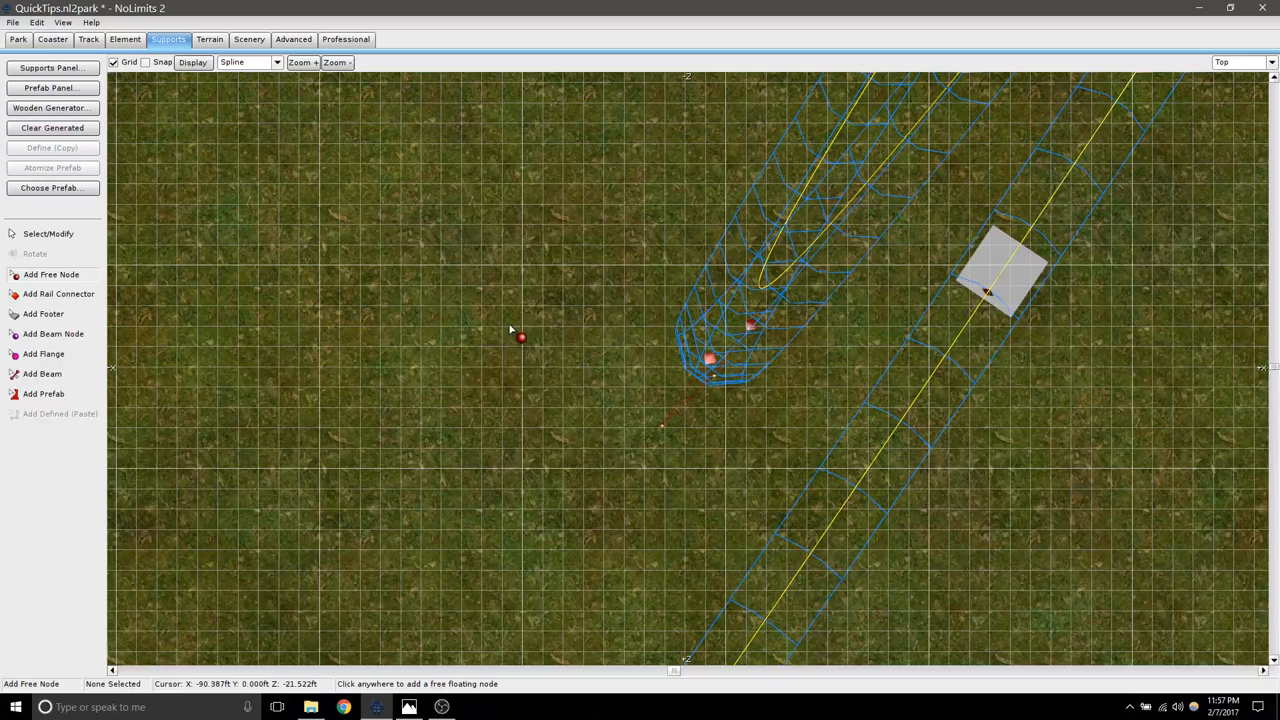
pyautogui.click(710, 358)
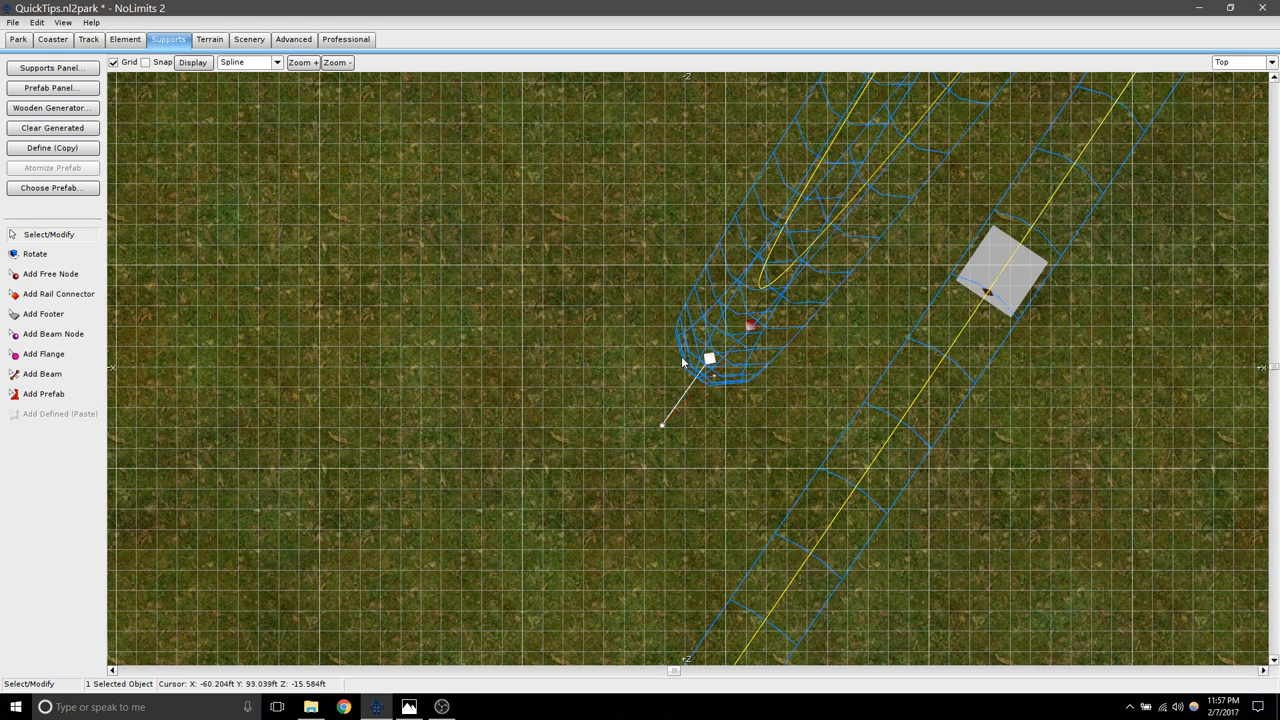
pyautogui.click(52, 274)
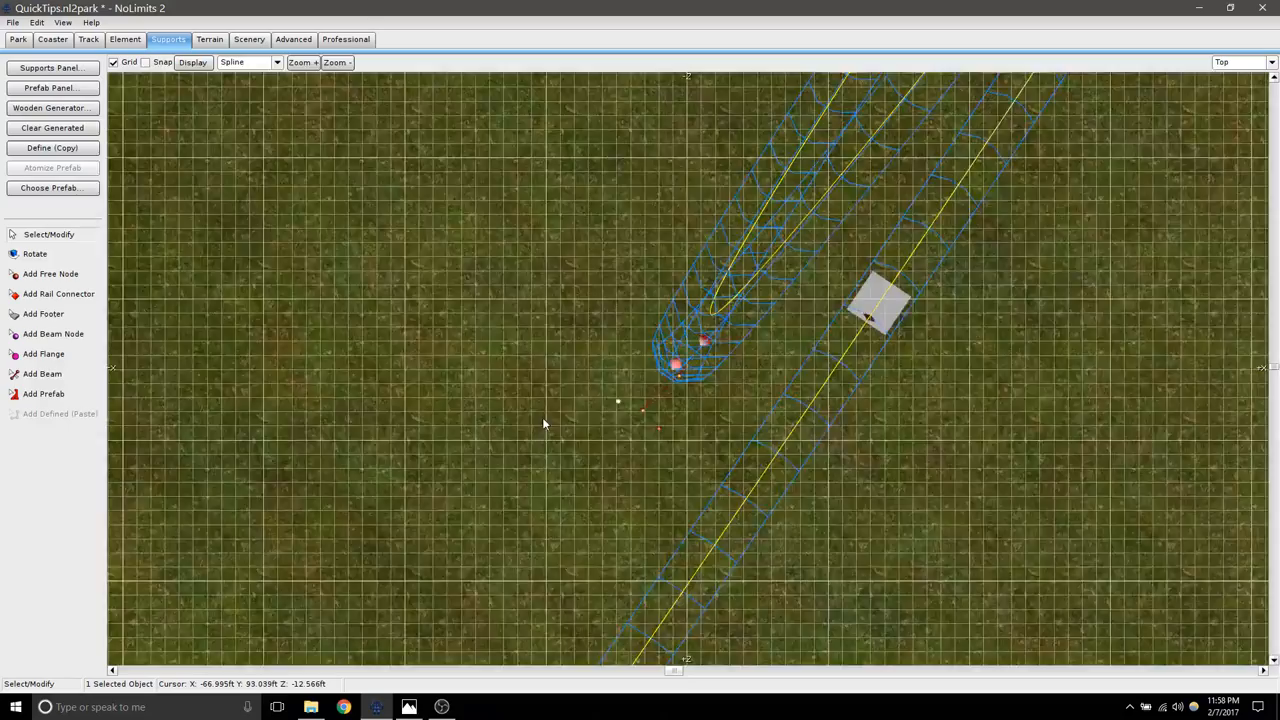
pyautogui.click(52, 68)
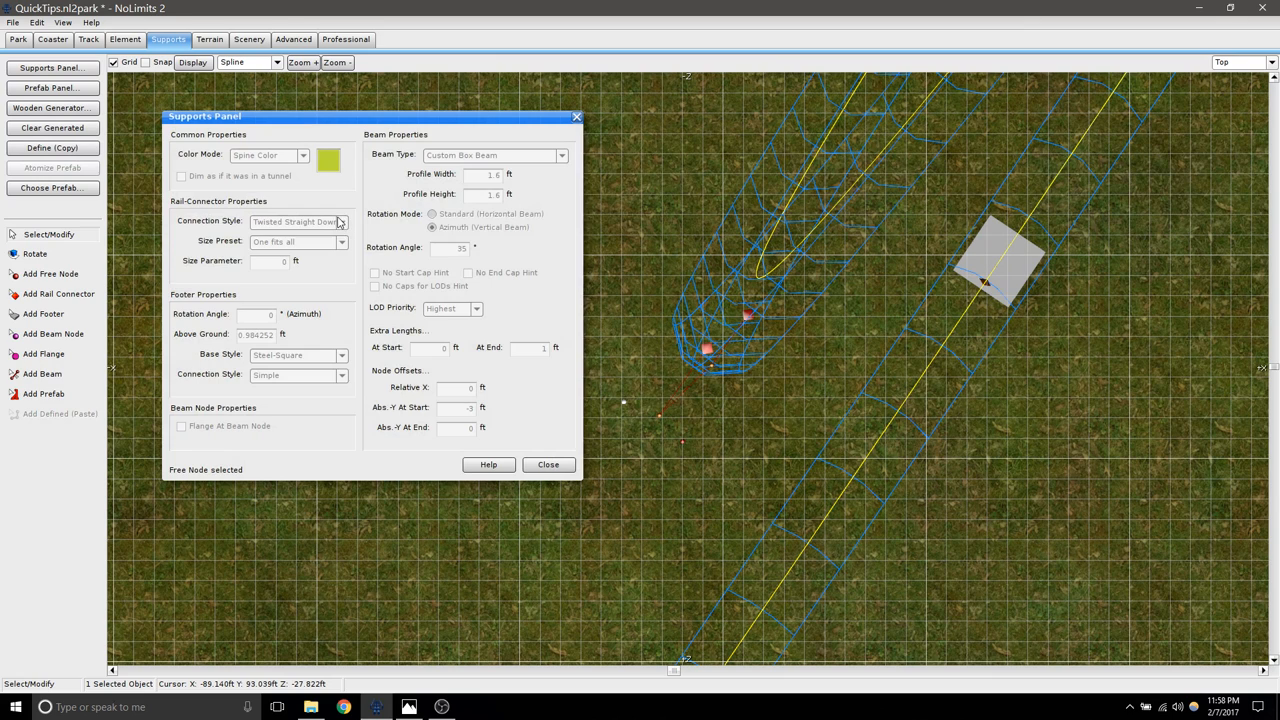
# - Switch the supports' Color Mode from Spine Color to Support Color
pyautogui.click(304, 156)
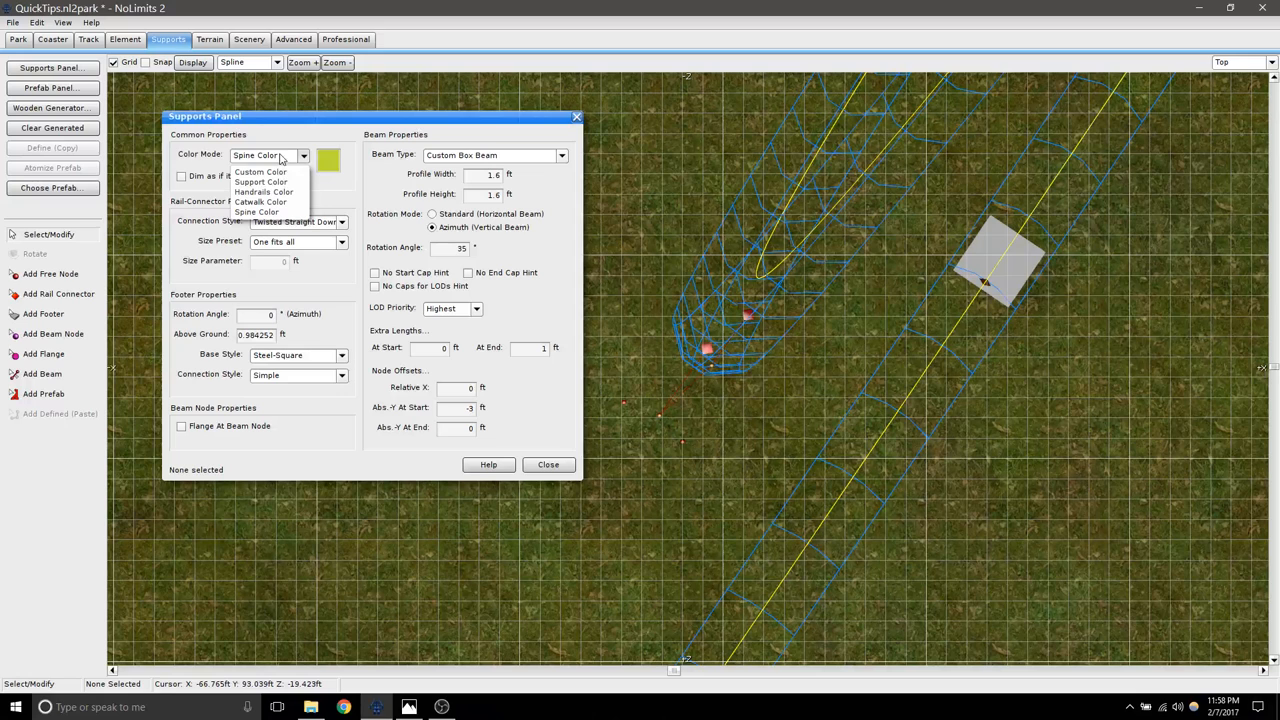
pyautogui.click(260, 182)
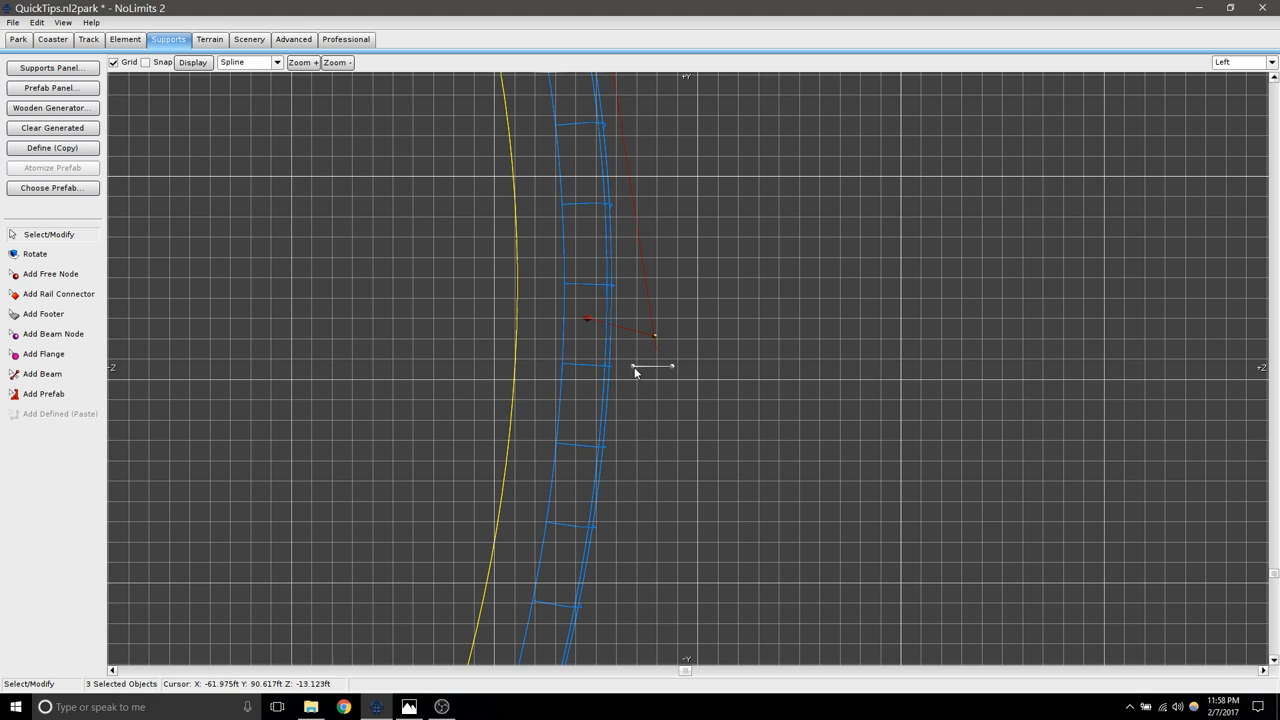
pyautogui.moveTo(642, 368)
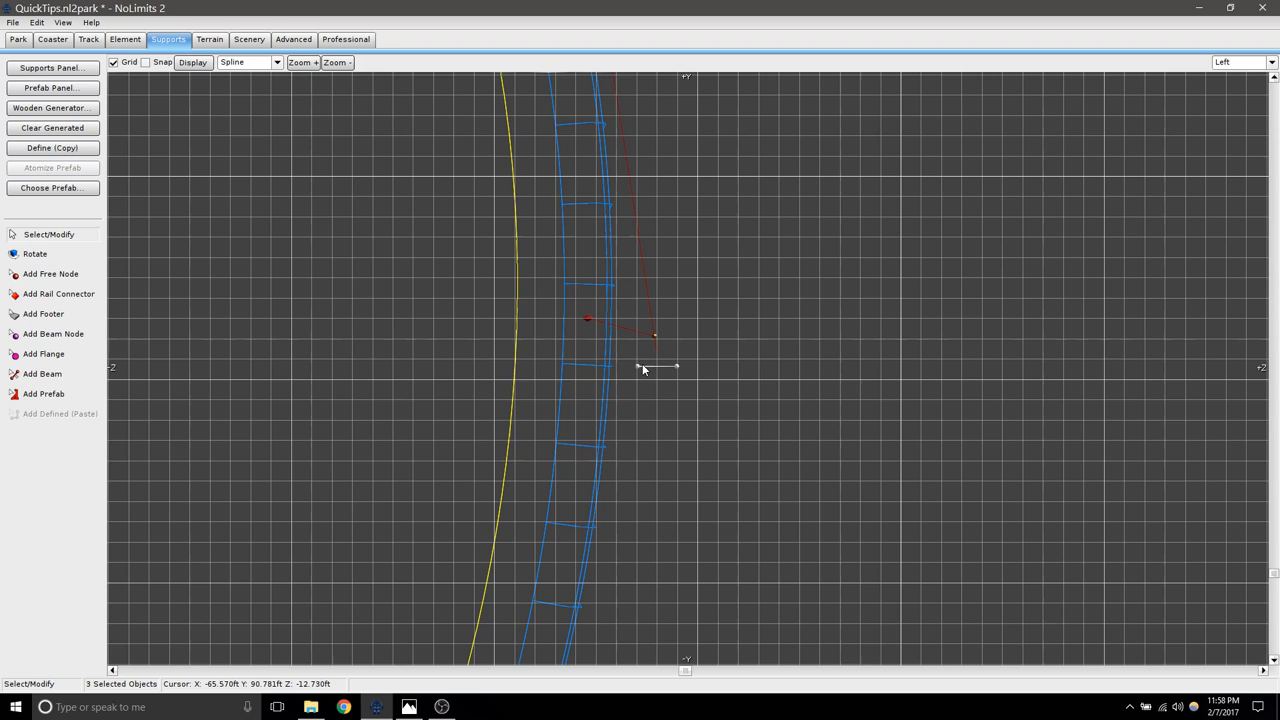
# - Add beam nodes beside the track and check them from another view angle
pyautogui.click(1244, 62)
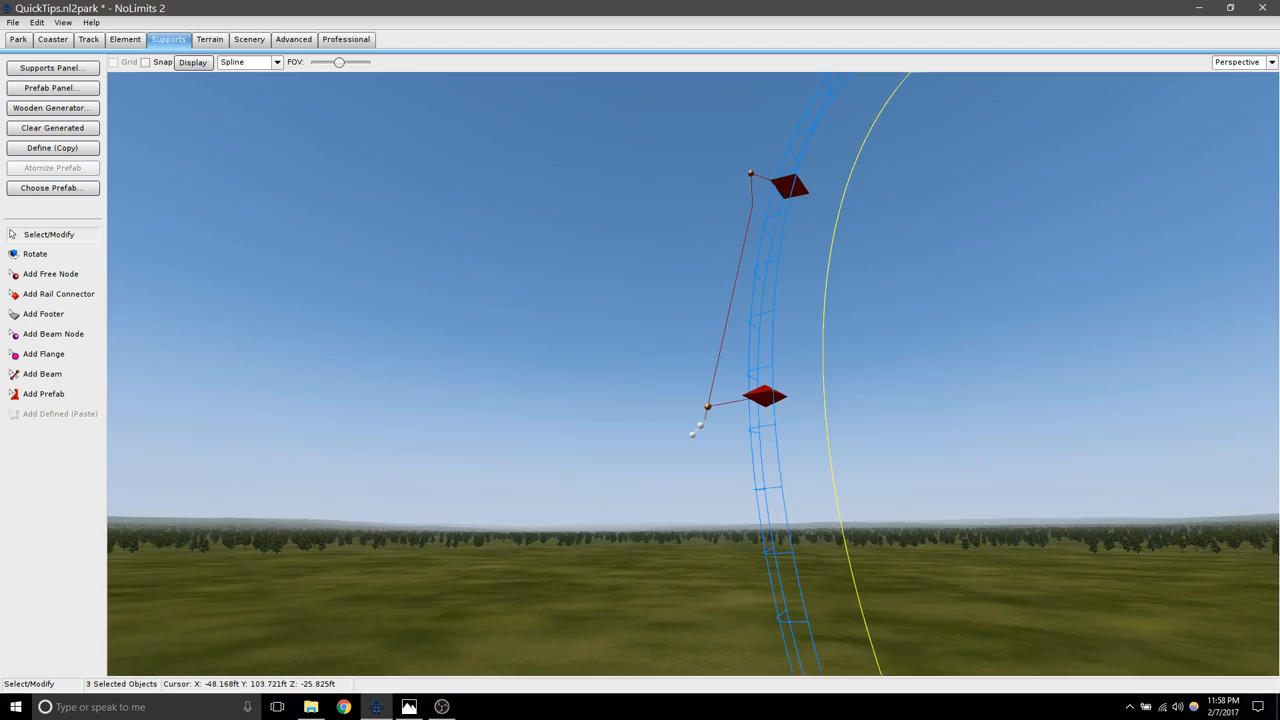
pyautogui.click(1244, 62)
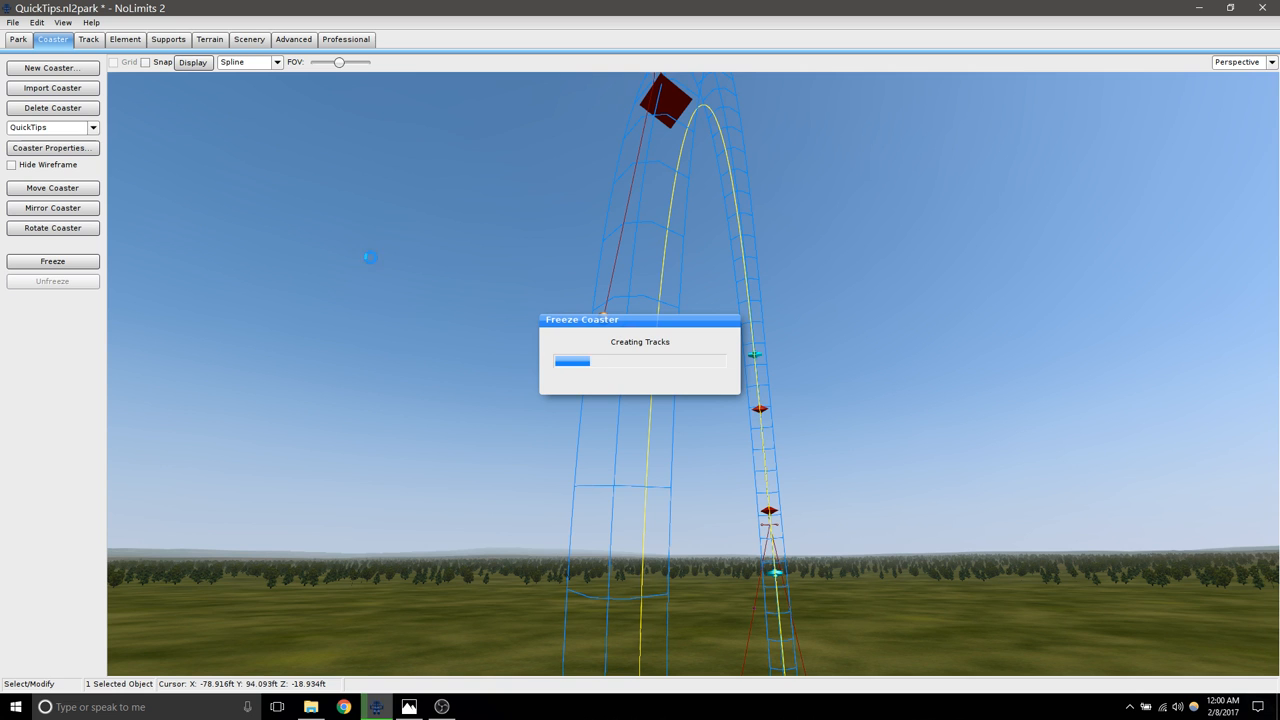
# - Freeze the coaster to generate the track, then view the loop from the top
pyautogui.click(52, 260)
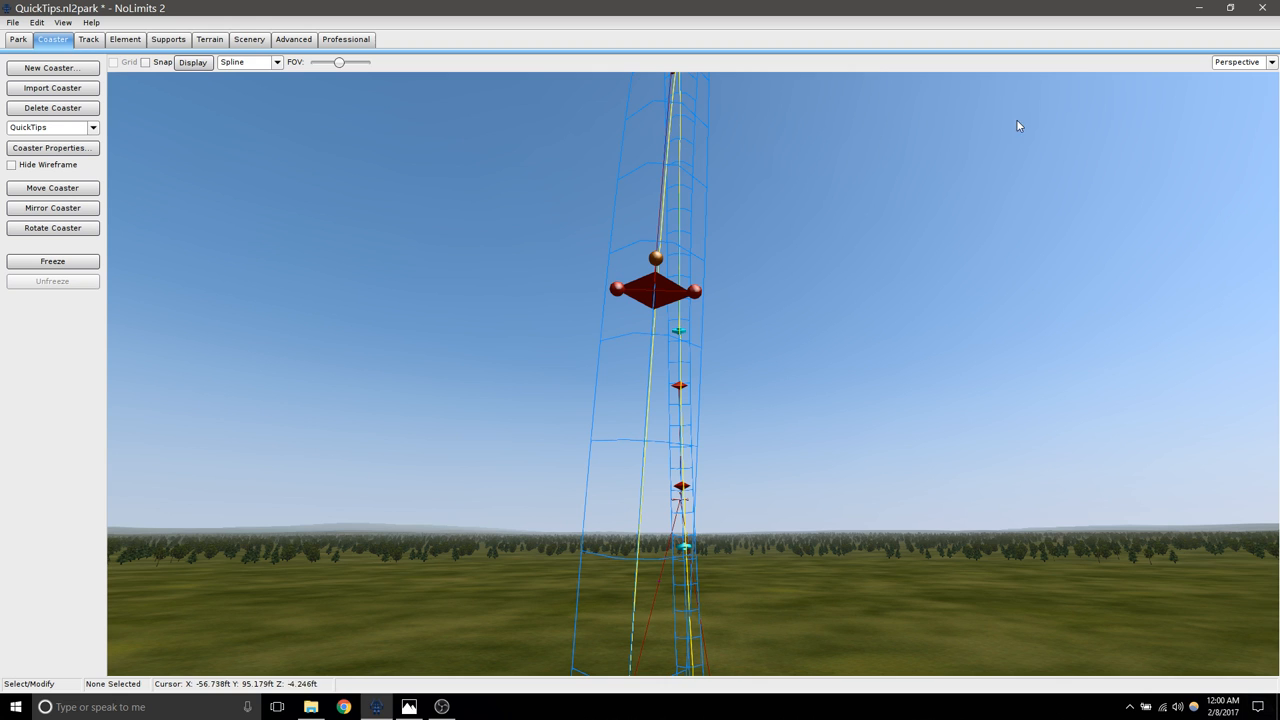
pyautogui.click(1244, 60)
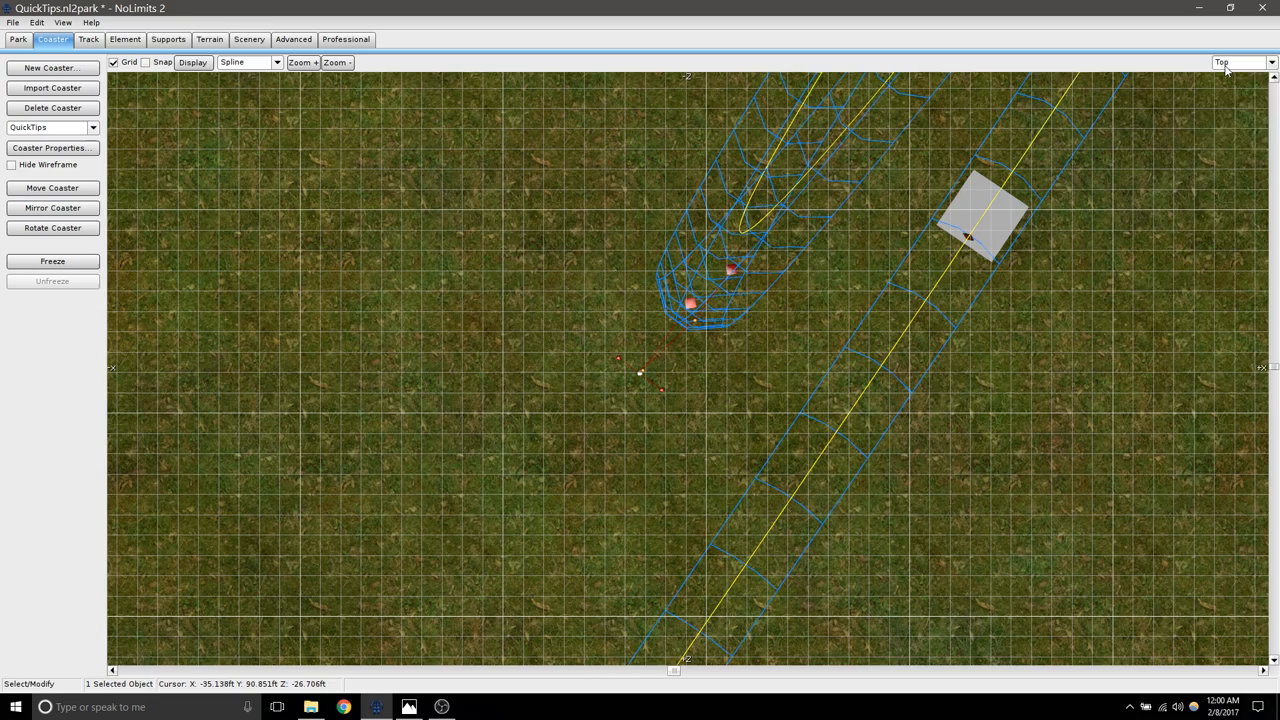
pyautogui.click(1240, 62)
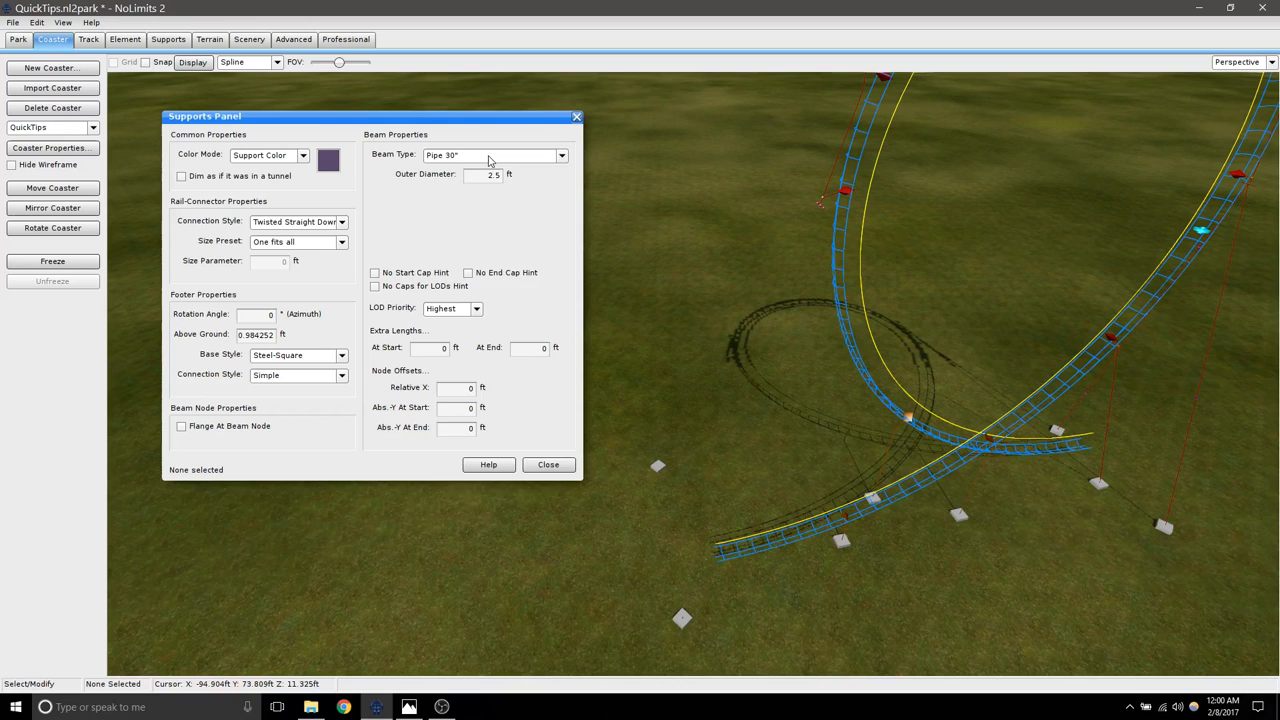
# - Set the beam type to Pipe 24" and begin a beam from a support node
pyautogui.click(408, 708)
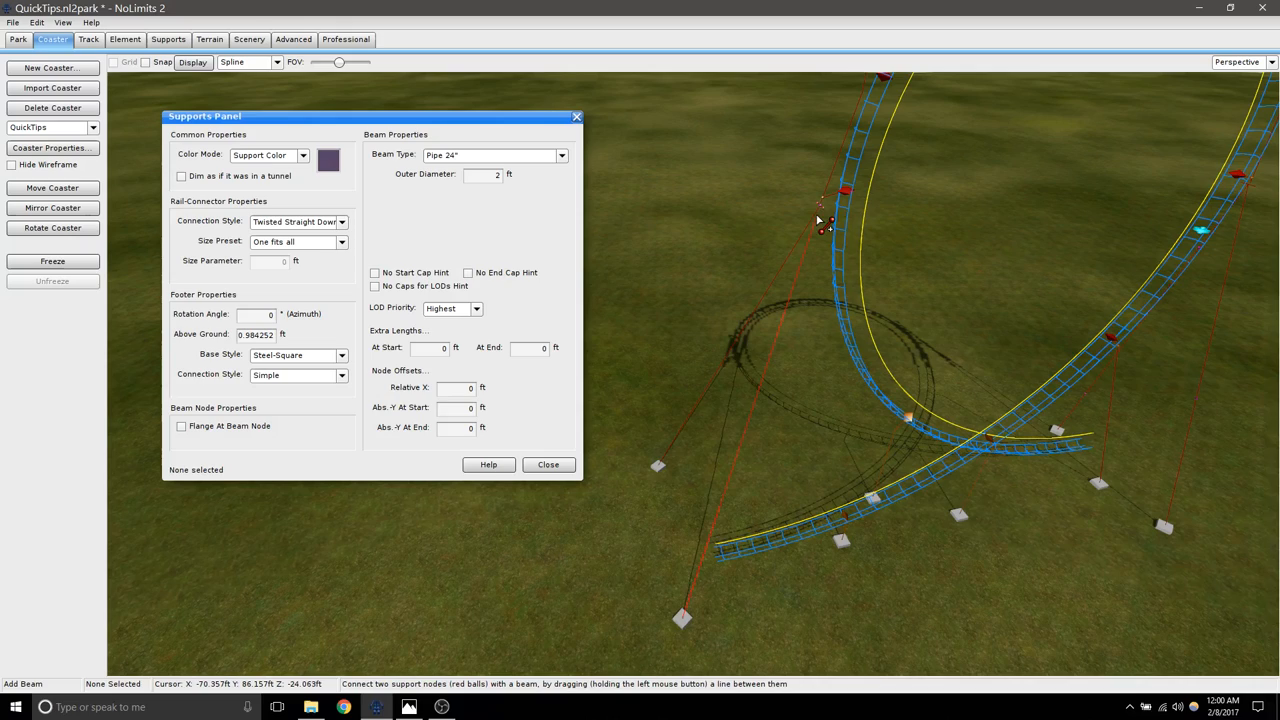
pyautogui.click(1240, 62)
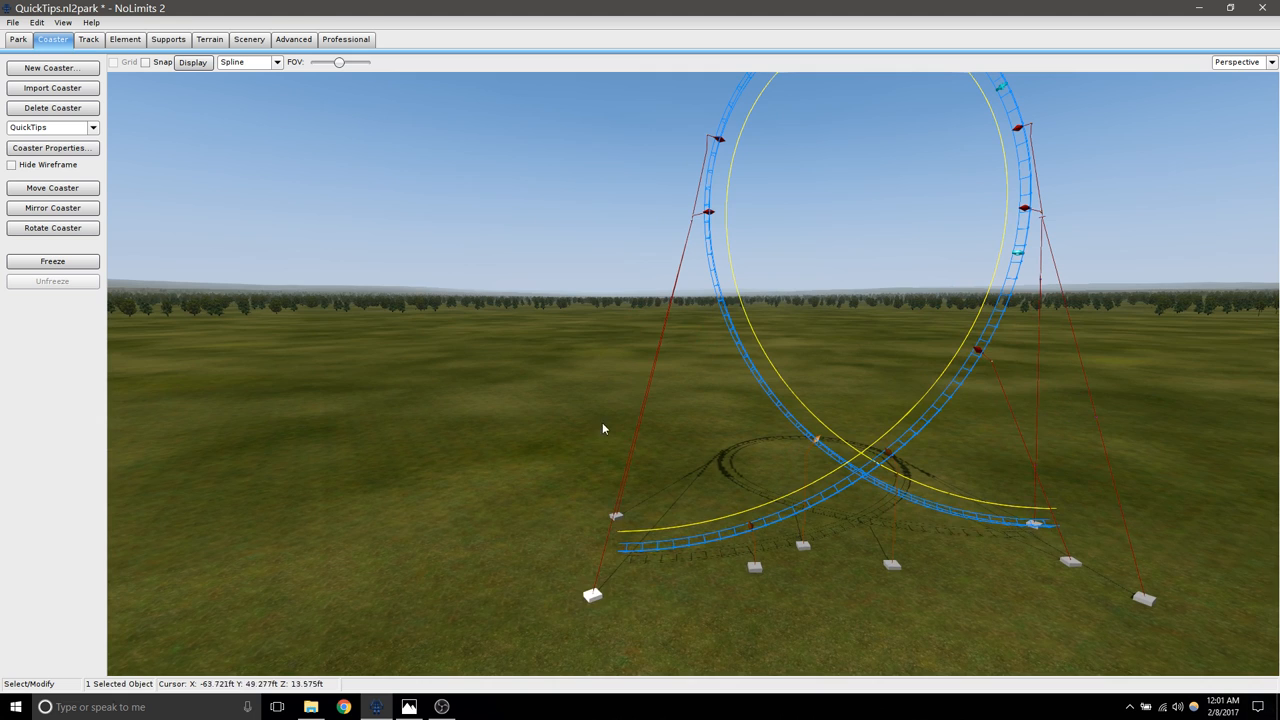
# - Connect a roughly 17-ft beam from a loop node down to its footer
pyautogui.click(532, 440)
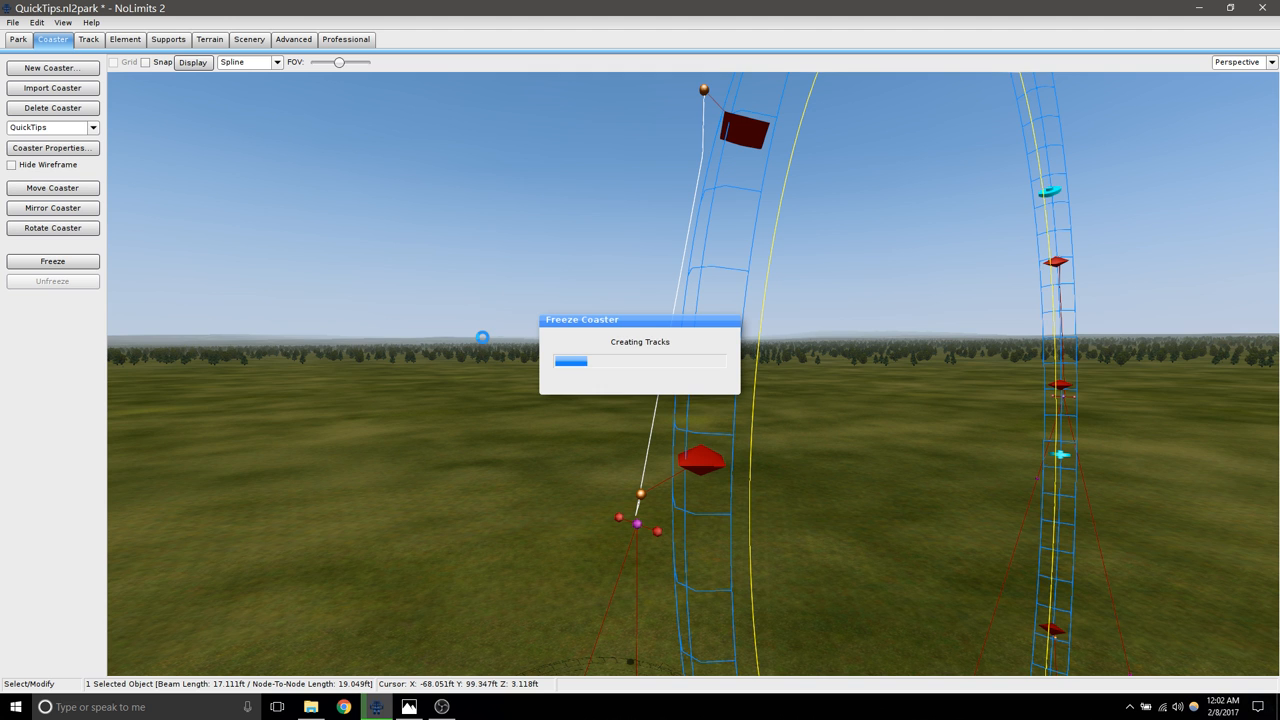
# - Refreeze the coaster so the track rebuilds with the new beams attached
pyautogui.click(52, 260)
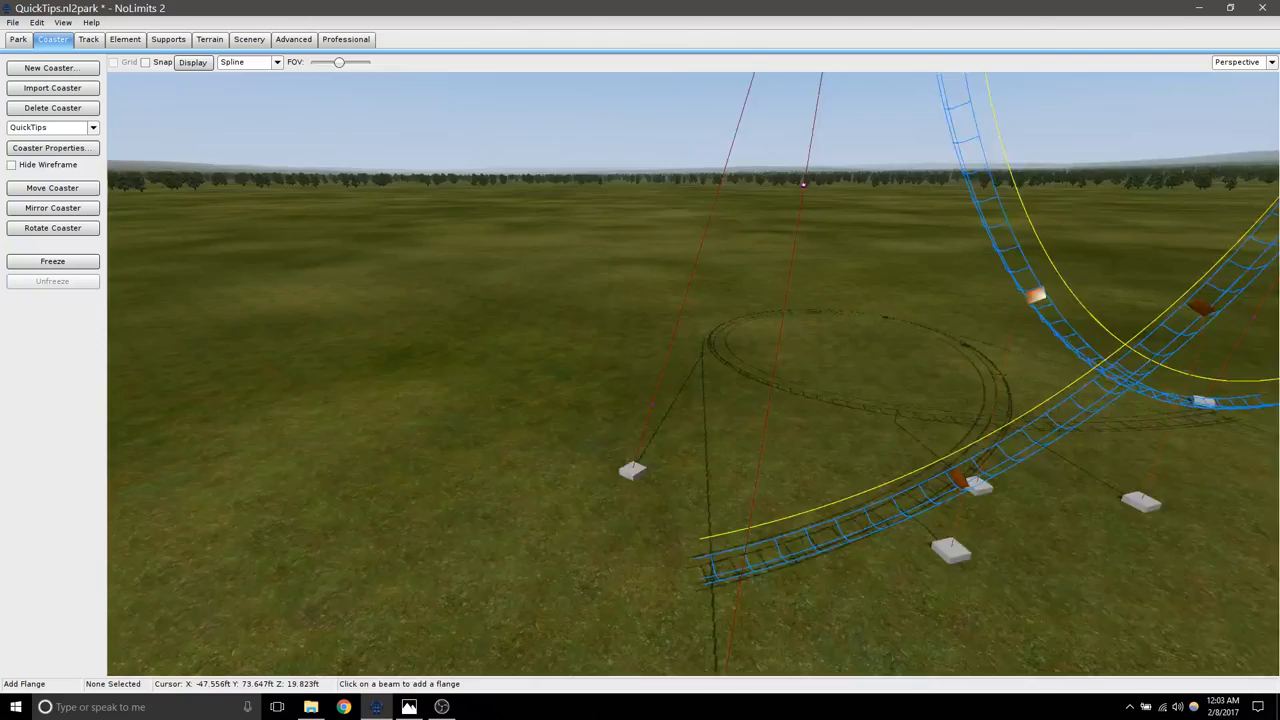
# - Select the Twisted Single support prefab from the library and place it on the loop track
pyautogui.click(168, 40)
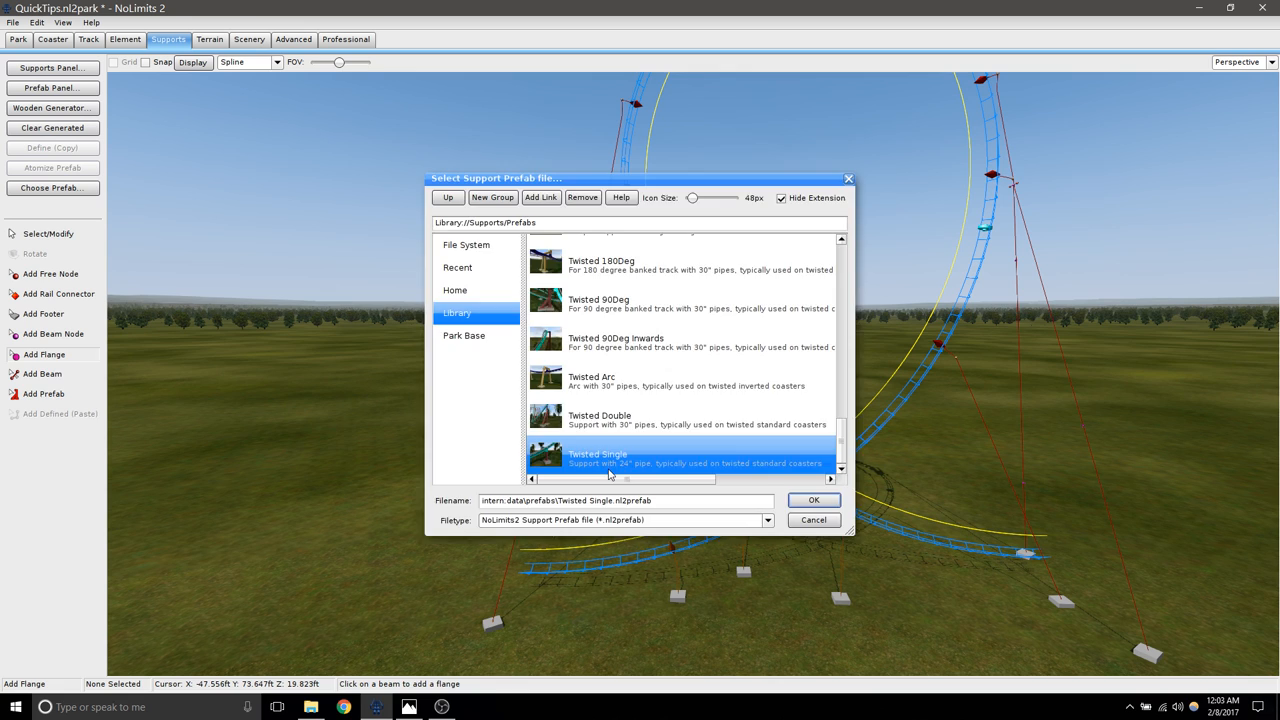
pyautogui.click(814, 500)
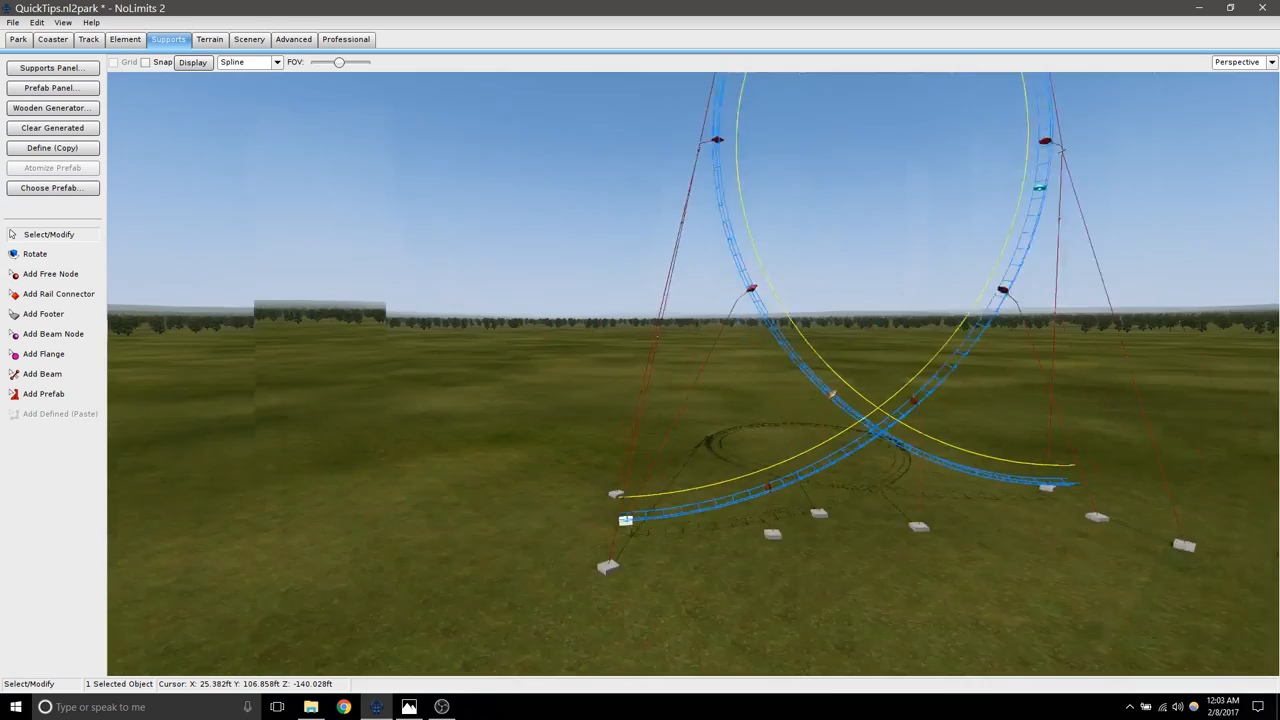
pyautogui.click(52, 40)
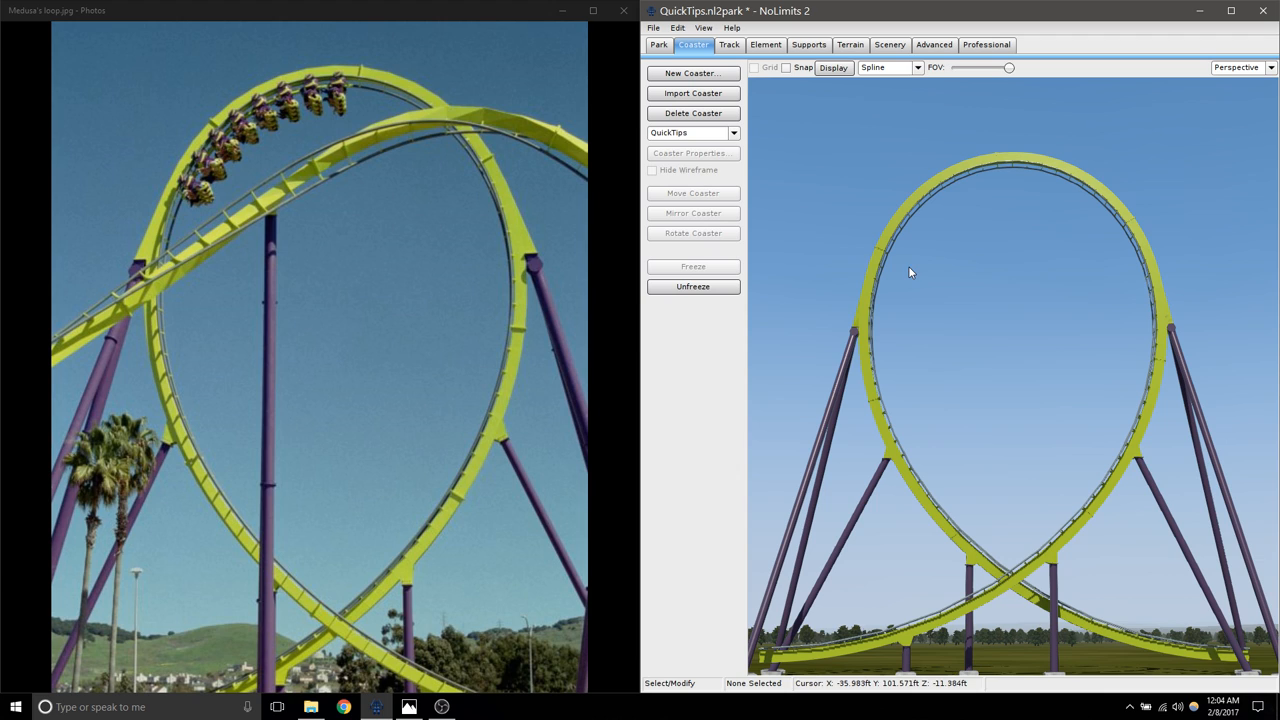
pyautogui.moveTo(1016, 308)
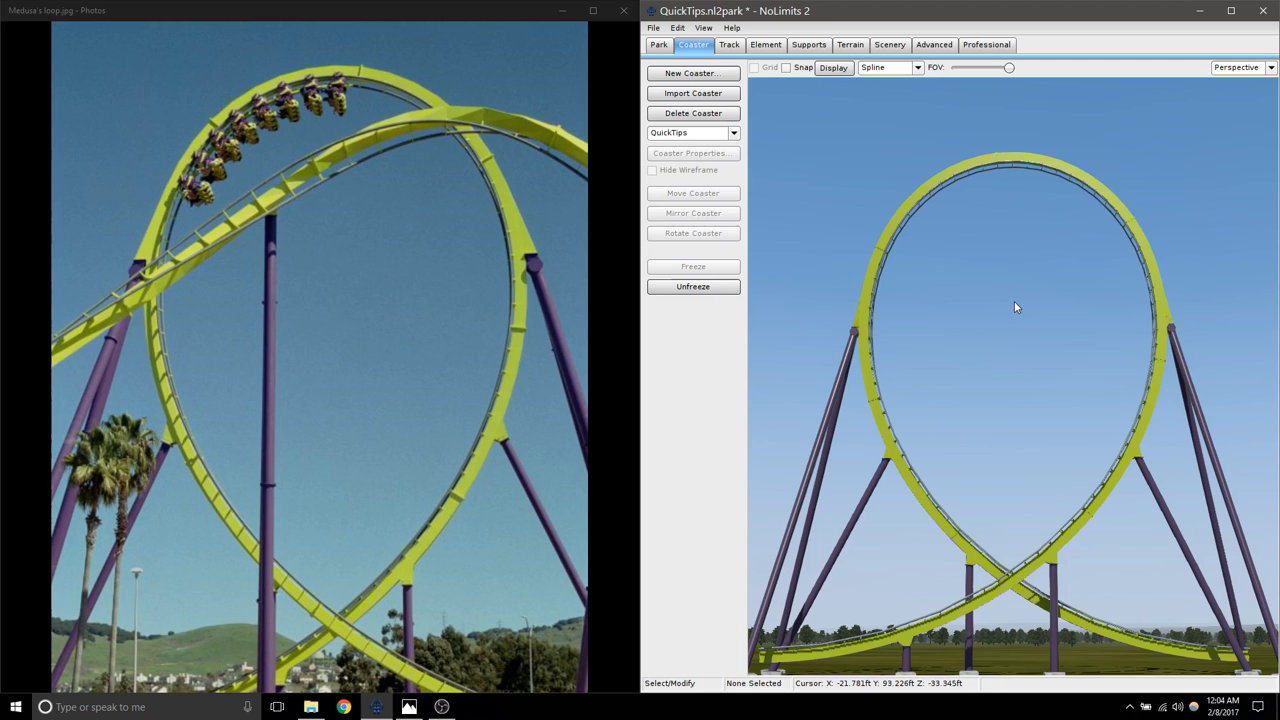